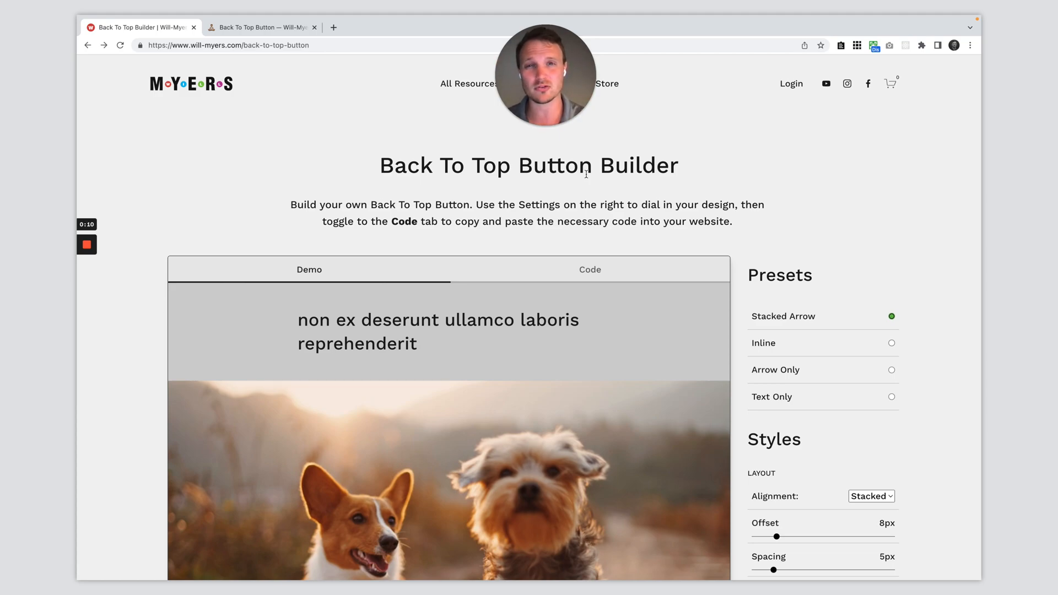
{"action": "mouse_move", "coordinate": [738, 192]}
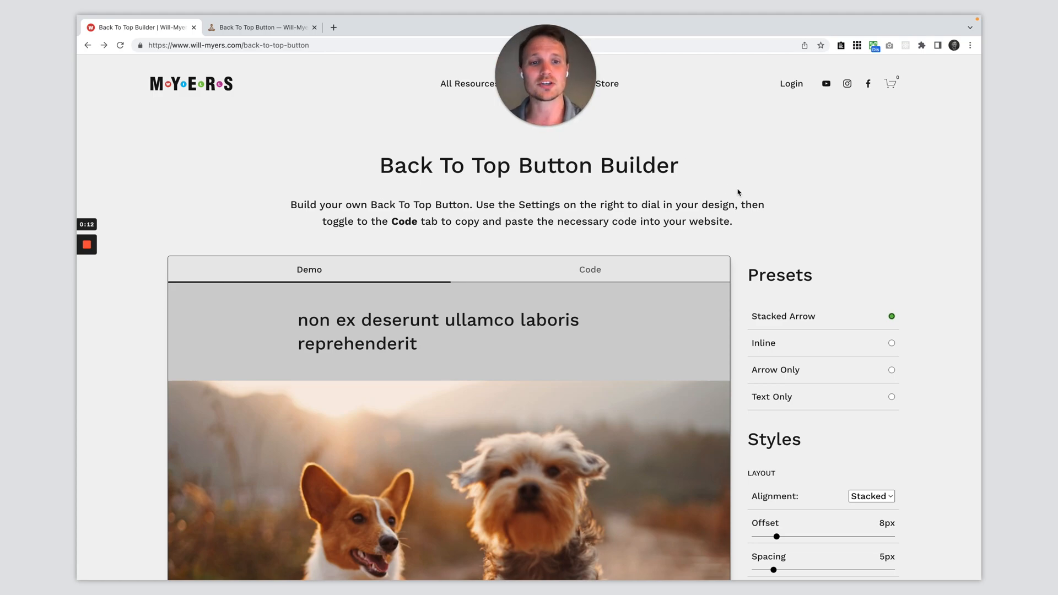
Scroll to the builder's Presets and choose the Inline arrow-beside-TOP design
{"action": "scroll", "scroll_direction": "down", "scroll_amount": 3}
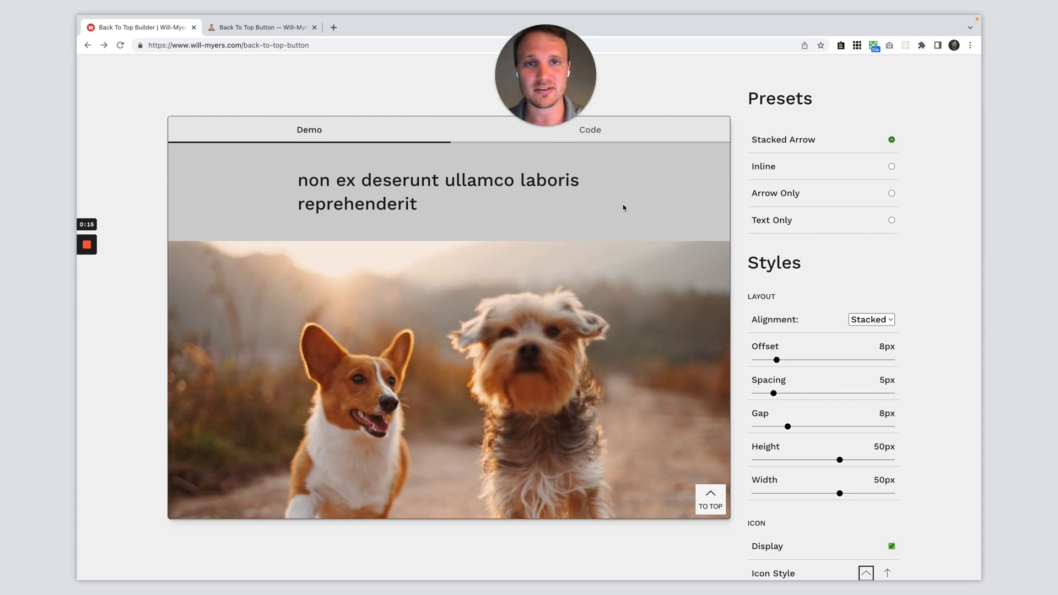
{"action": "scroll", "scroll_direction": "up", "scroll_amount": 3}
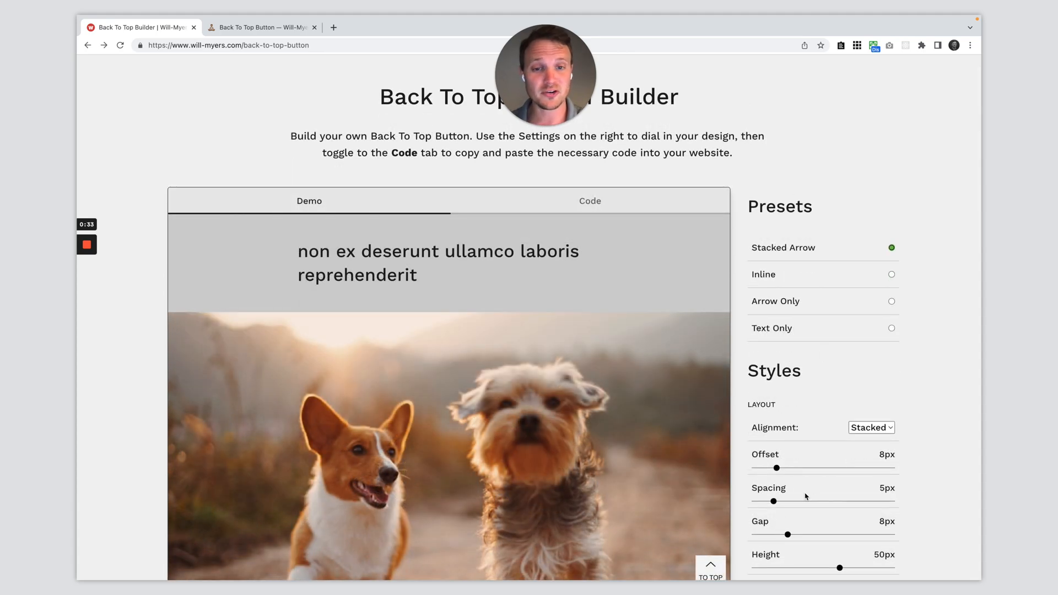
{"action": "mouse_move", "coordinate": [740, 248]}
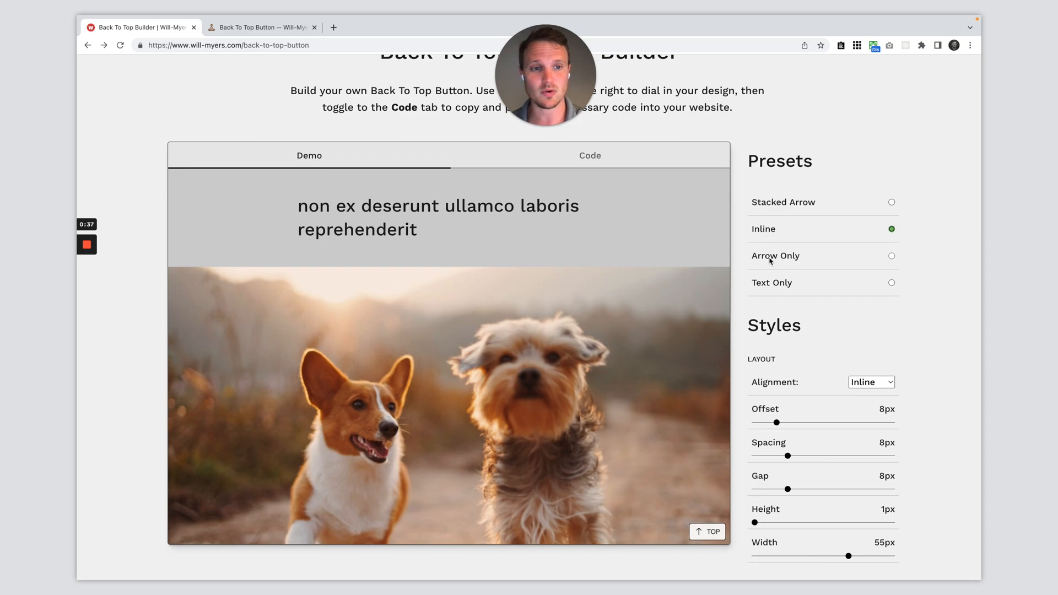
{"action": "mouse_move", "coordinate": [836, 305]}
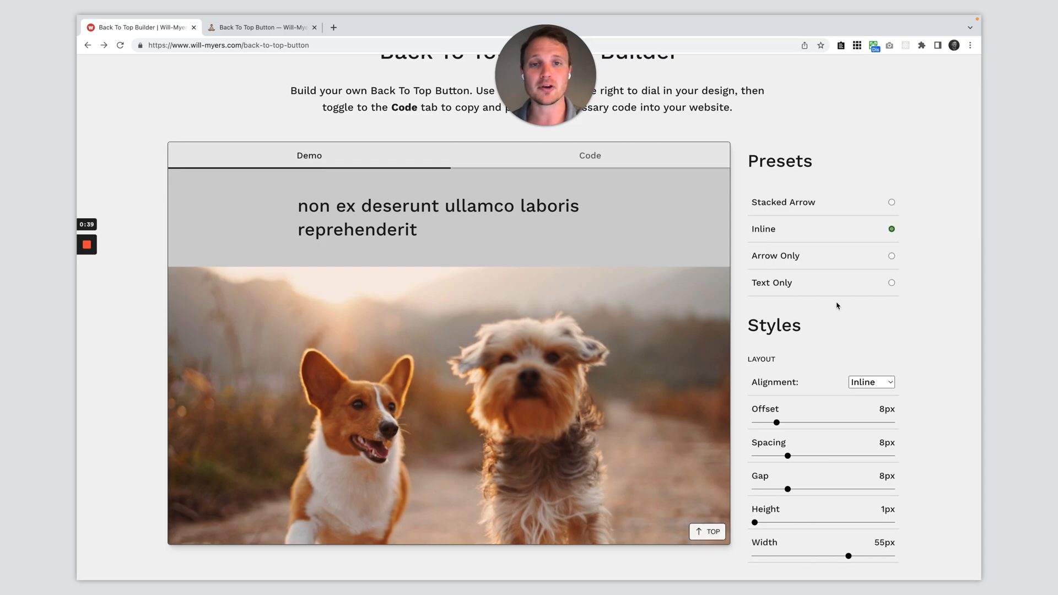
{"action": "scroll", "scroll_direction": "down", "scroll_amount": 3}
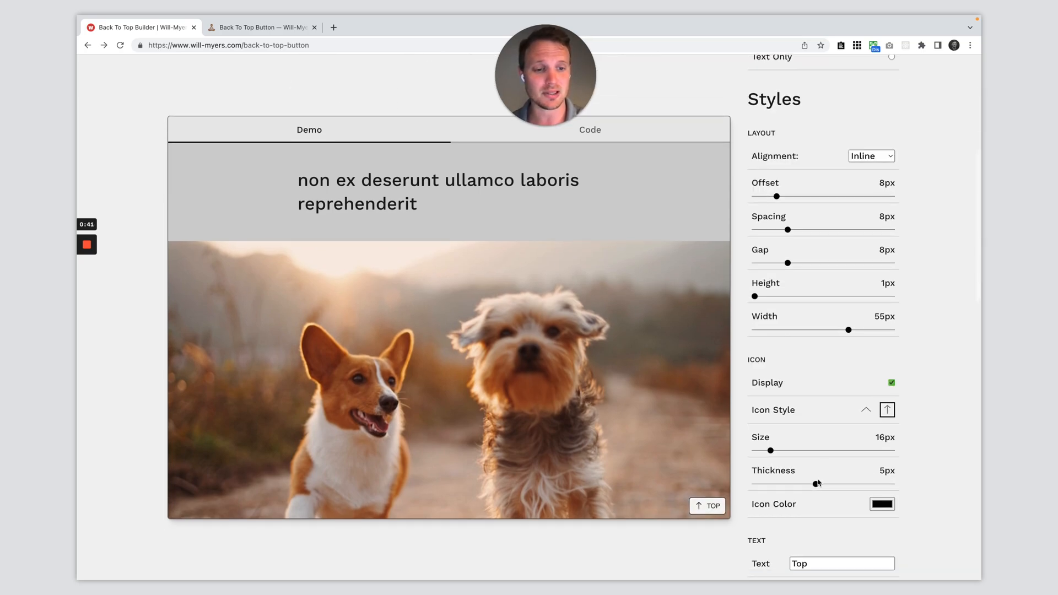
{"action": "scroll", "scroll_direction": "up", "scroll_amount": 3}
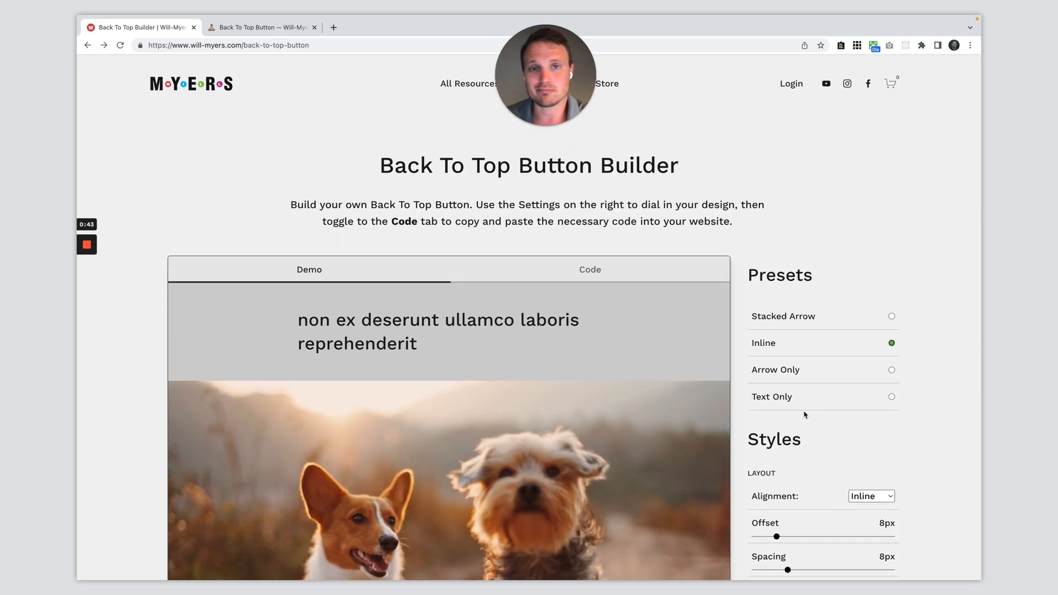
{"action": "scroll", "scroll_direction": "down", "scroll_amount": 3}
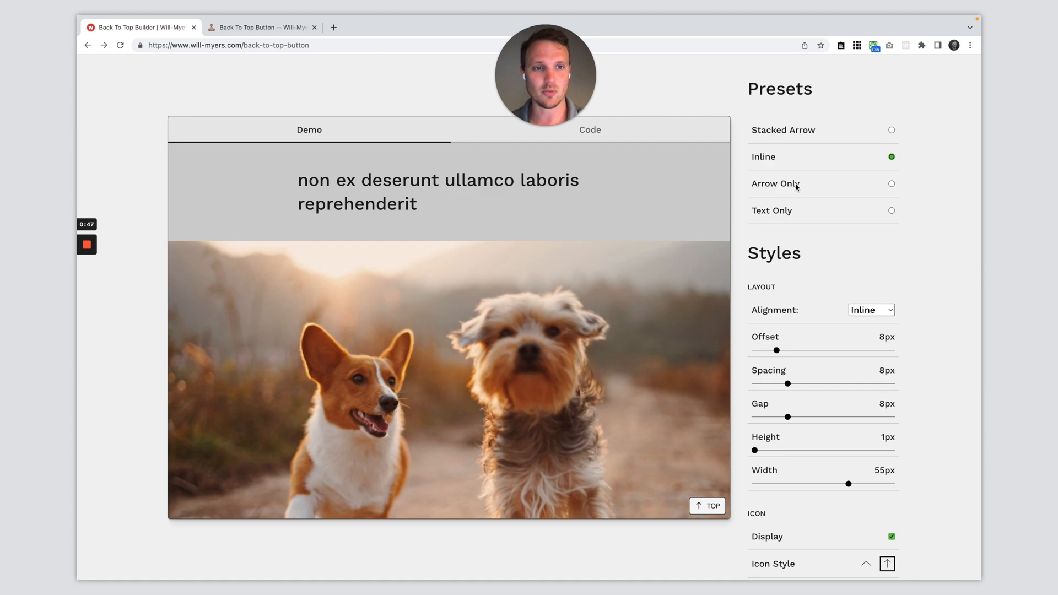
Select the Arrow Only preset and review the Styles settings below it
{"action": "left_click", "coordinate": [890, 184]}
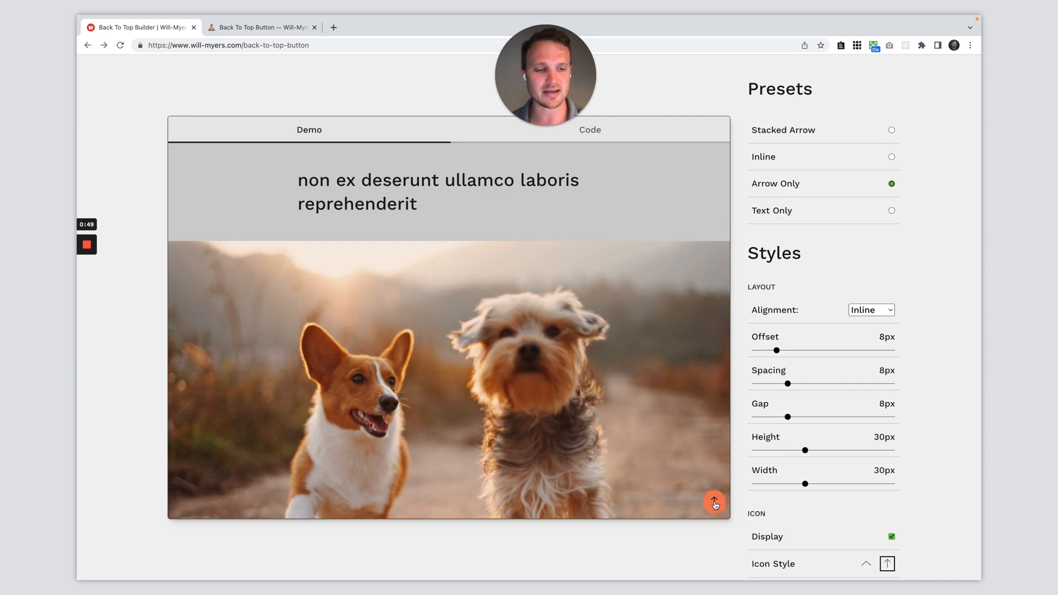
{"action": "scroll", "scroll_direction": "down", "scroll_amount": 3}
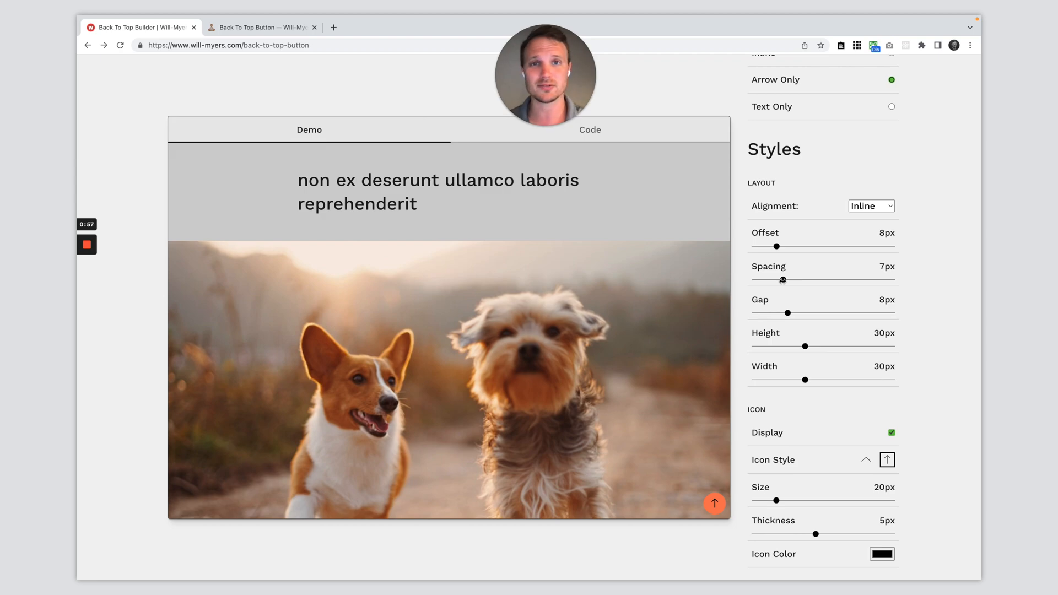
{"action": "scroll", "scroll_direction": "down", "scroll_amount": 3}
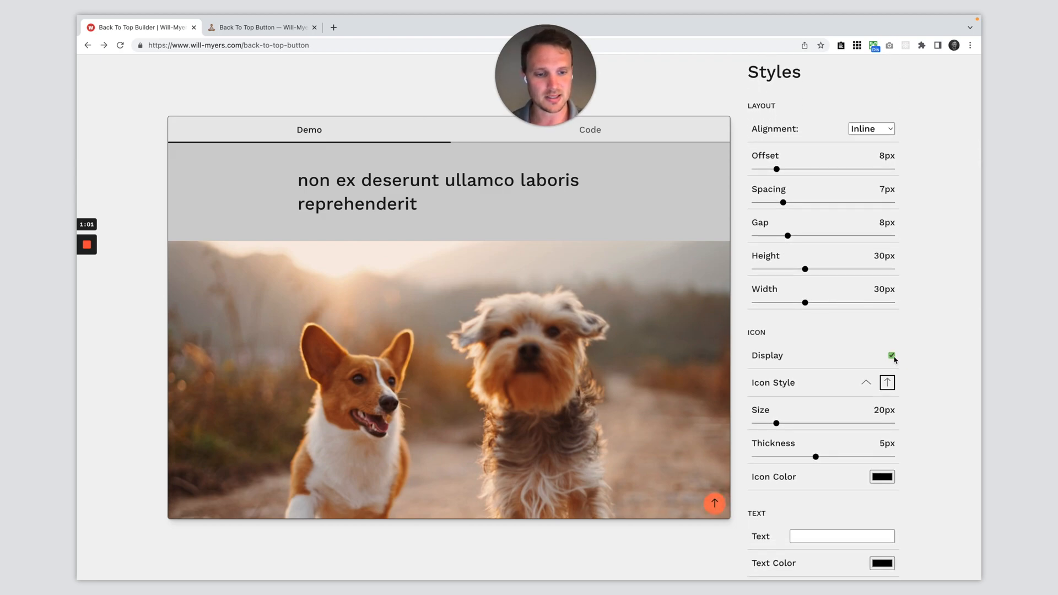
{"action": "scroll", "scroll_direction": "down", "scroll_amount": 3}
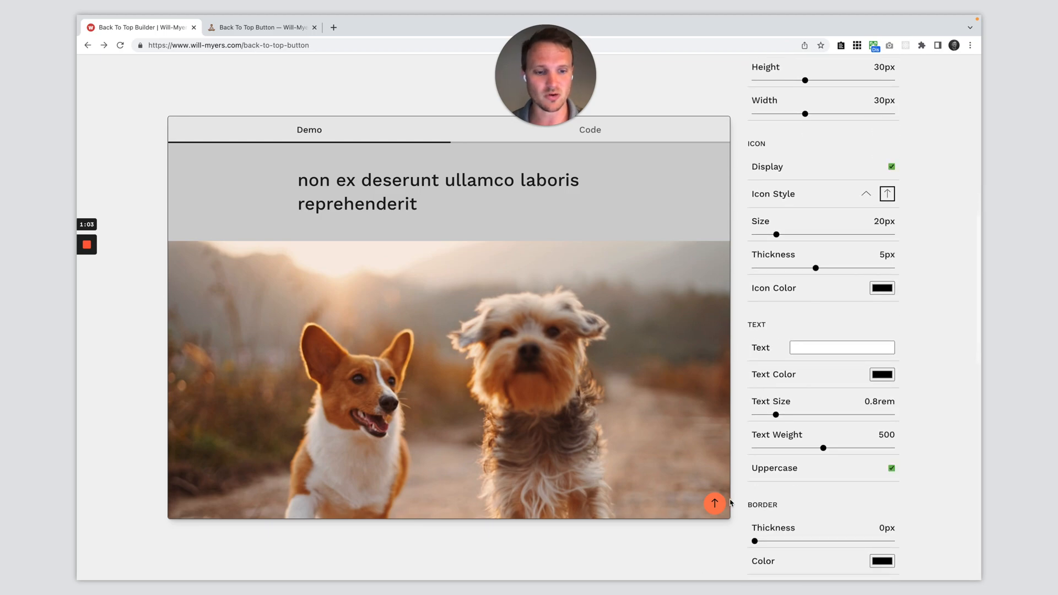
{"action": "scroll", "scroll_direction": "down", "scroll_amount": 3}
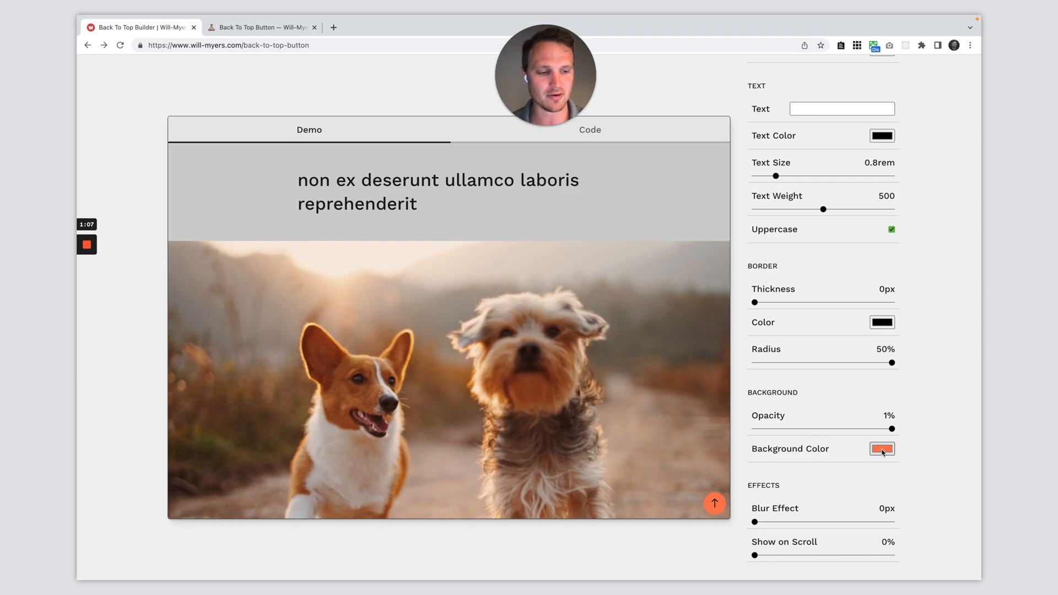
Set the button's background colour to hex #F5F5F5
{"action": "left_click", "coordinate": [882, 448]}
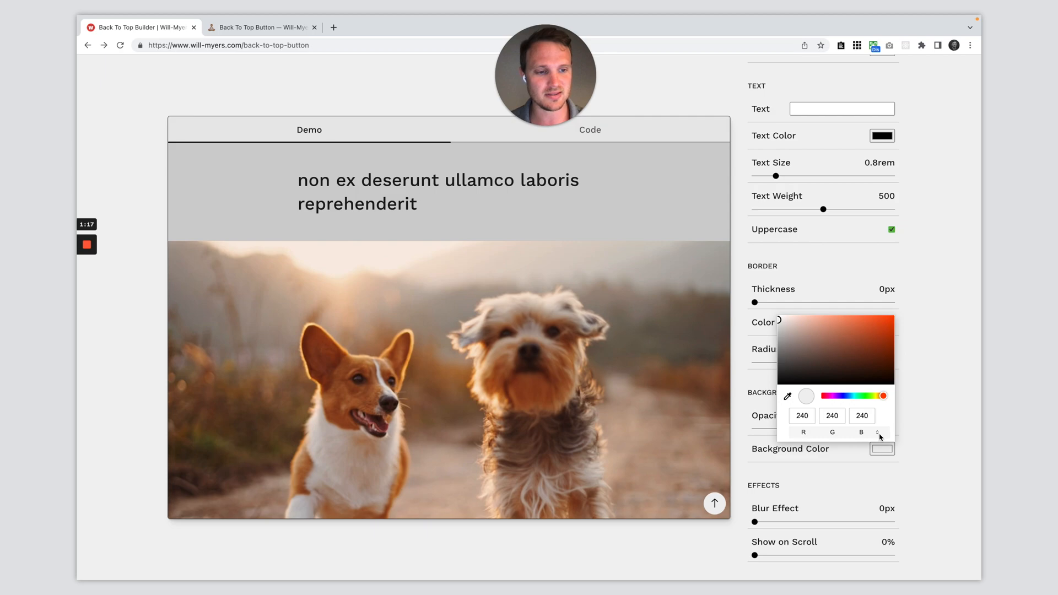
{"action": "left_click", "coordinate": [879, 432]}
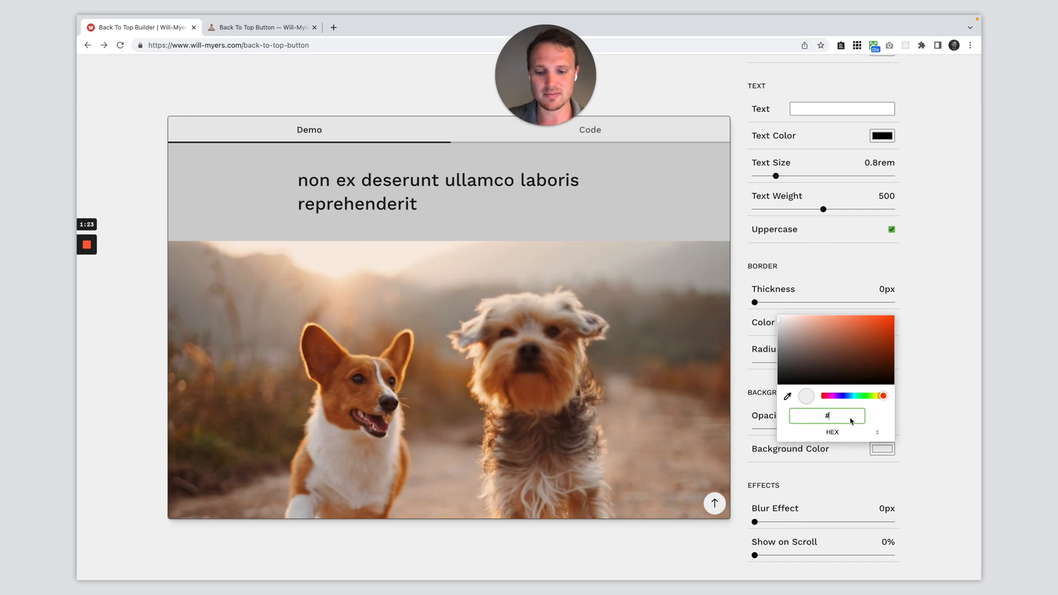
{"action": "type", "text": "#F5F5F5"}
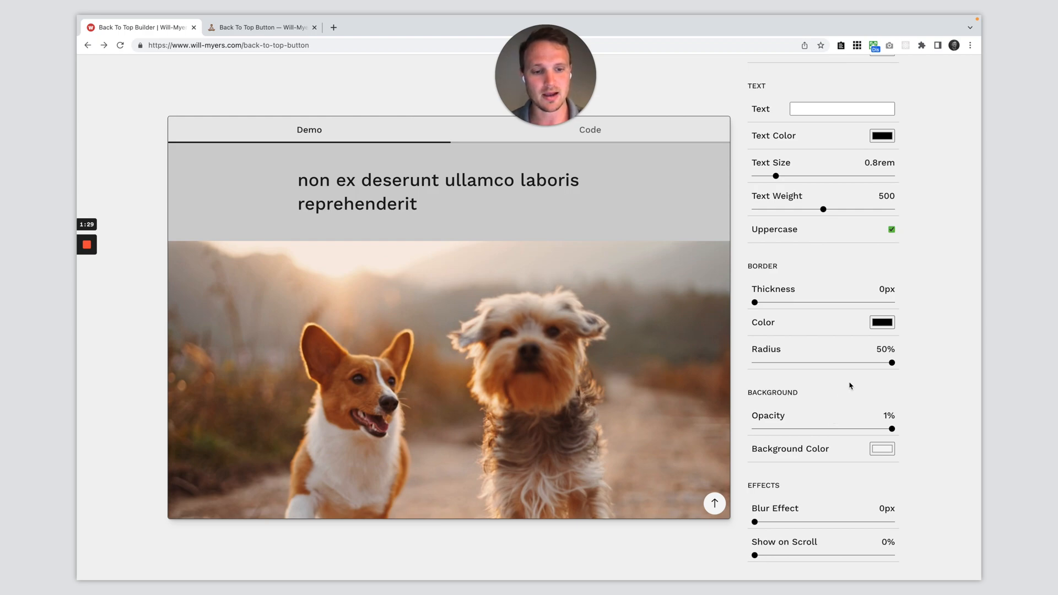
{"action": "mouse_move", "coordinate": [774, 310]}
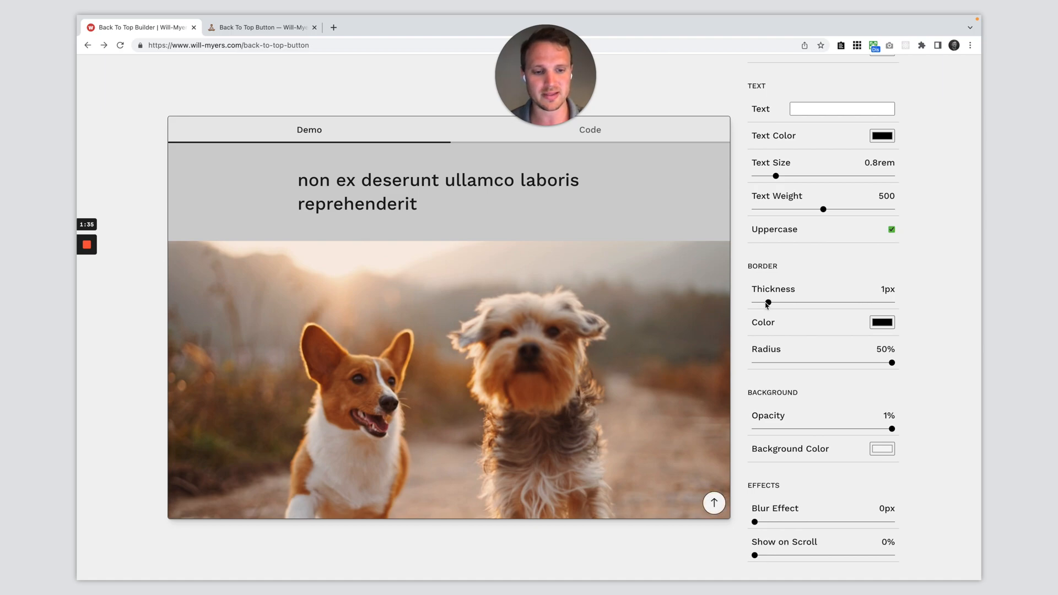
Set Border Thickness 1px, Blur Effect 5px and Background Opacity 0.25%
{"action": "scroll", "scroll_direction": "down", "scroll_amount": 3}
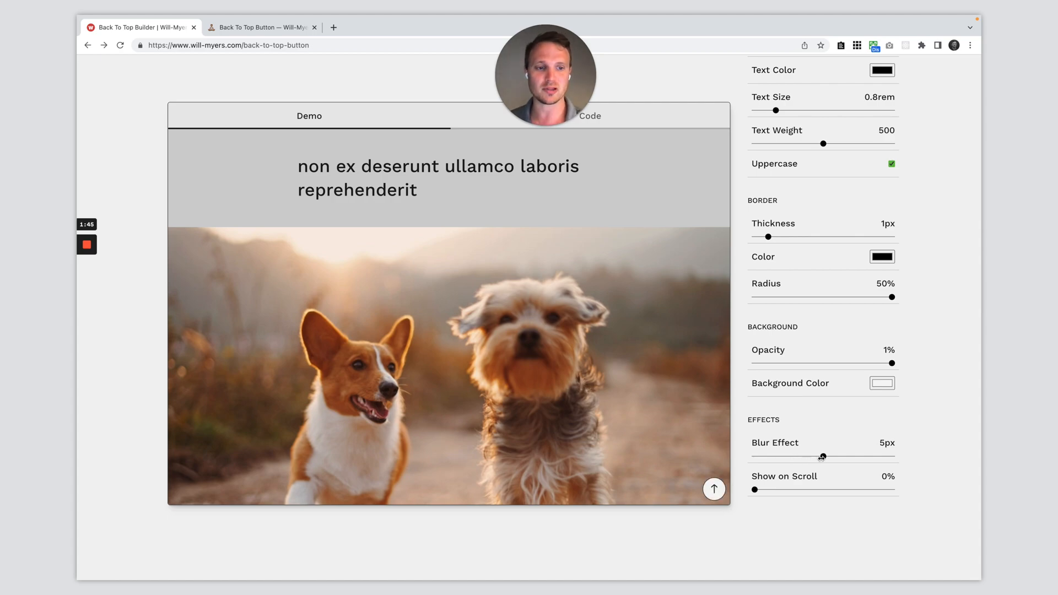
{"action": "scroll", "scroll_direction": "down", "scroll_amount": 3}
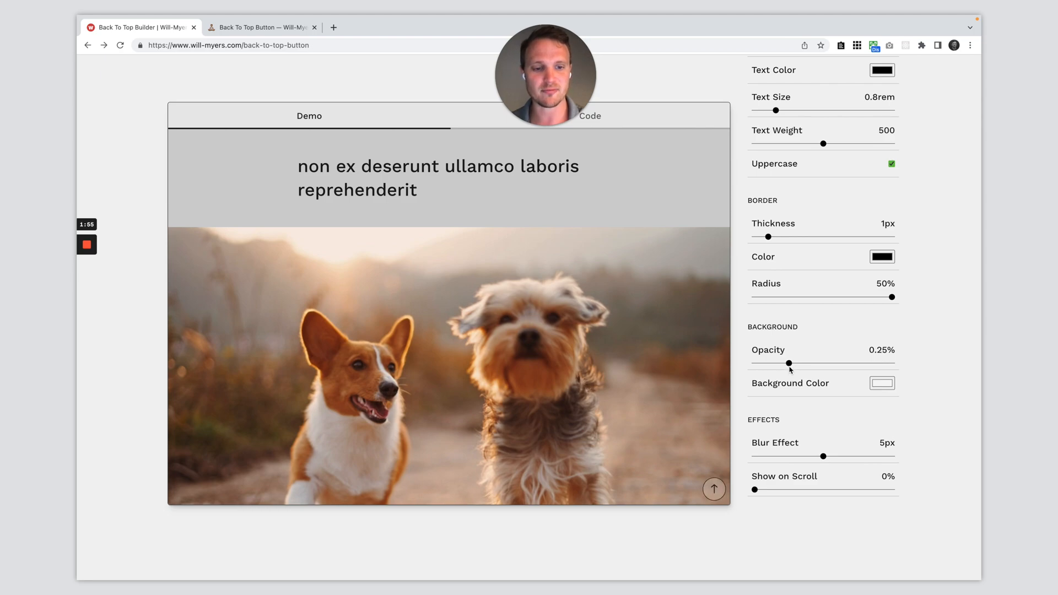
{"action": "scroll", "scroll_direction": "down", "scroll_amount": 3}
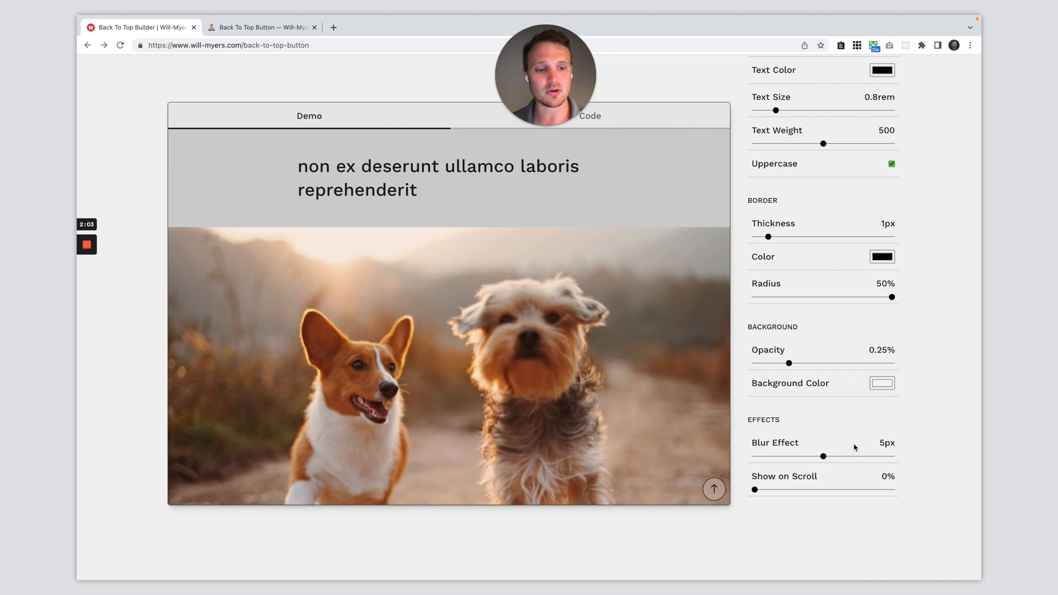
{"action": "mouse_move", "coordinate": [777, 481]}
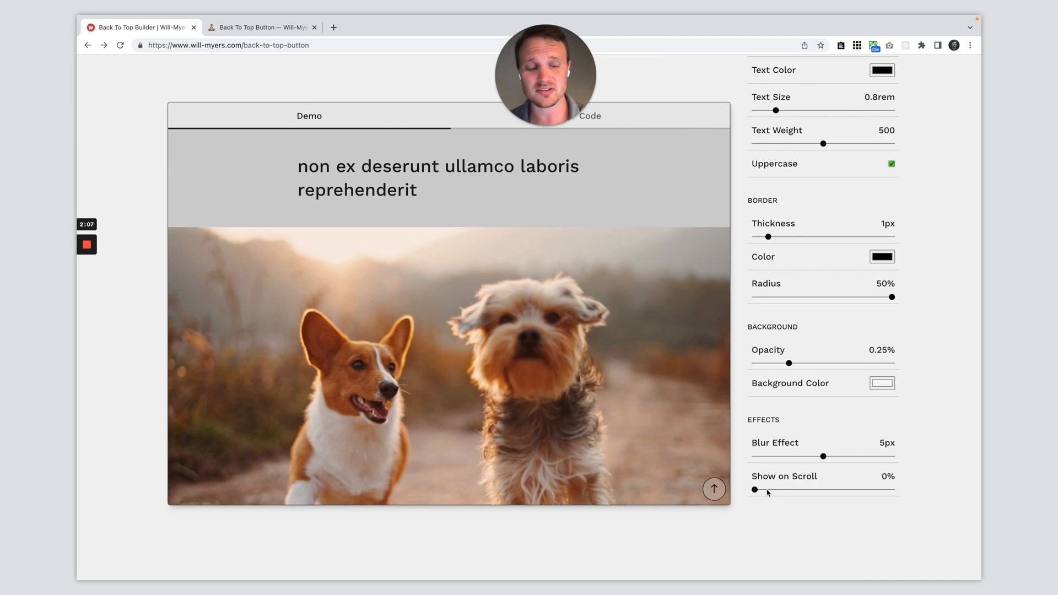
Set Show on Scroll to 5% and test the button in the Demo preview
{"action": "scroll", "scroll_direction": "up", "scroll_amount": 3}
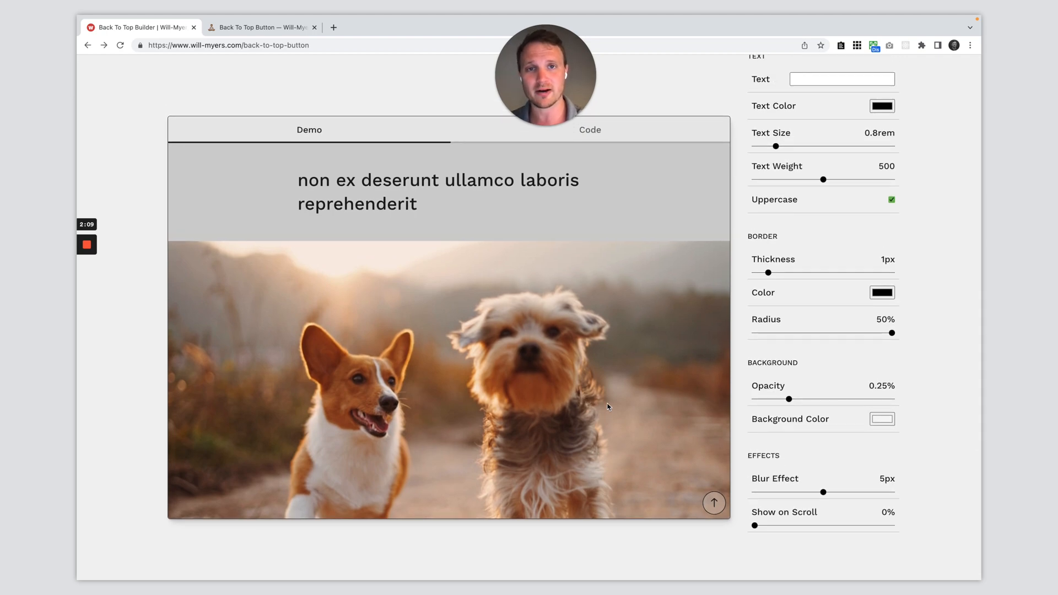
{"action": "scroll", "scroll_direction": "down", "scroll_amount": 3}
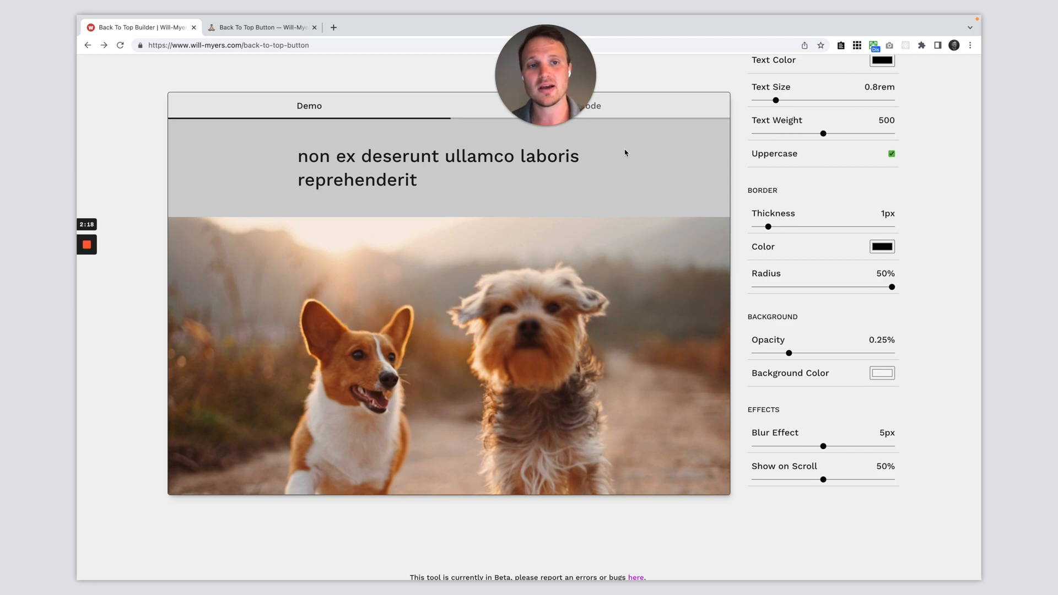
{"action": "mouse_move", "coordinate": [632, 92]}
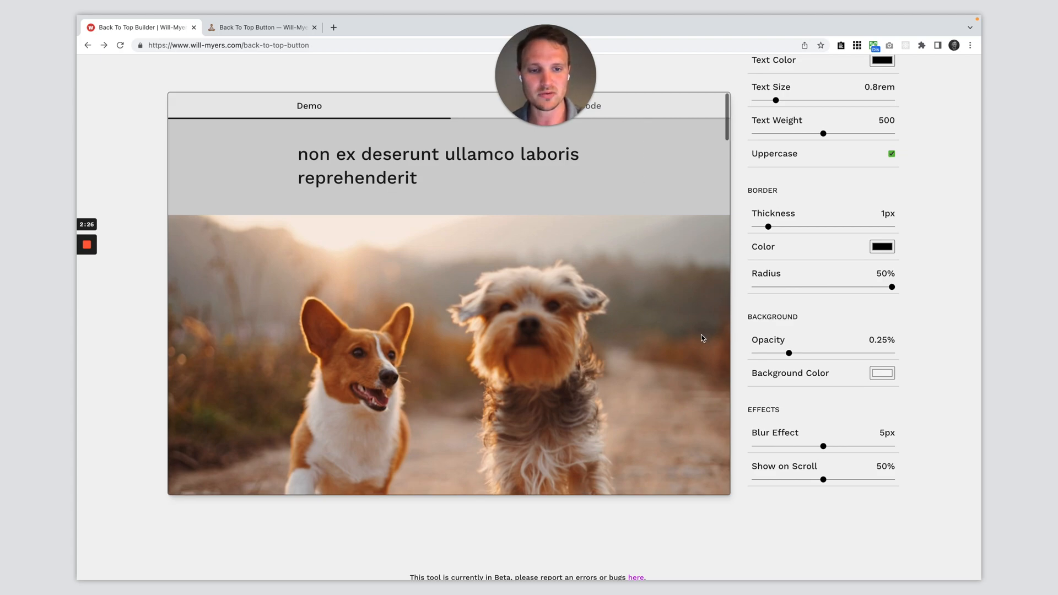
{"action": "scroll", "scroll_direction": "down", "scroll_amount": 3}
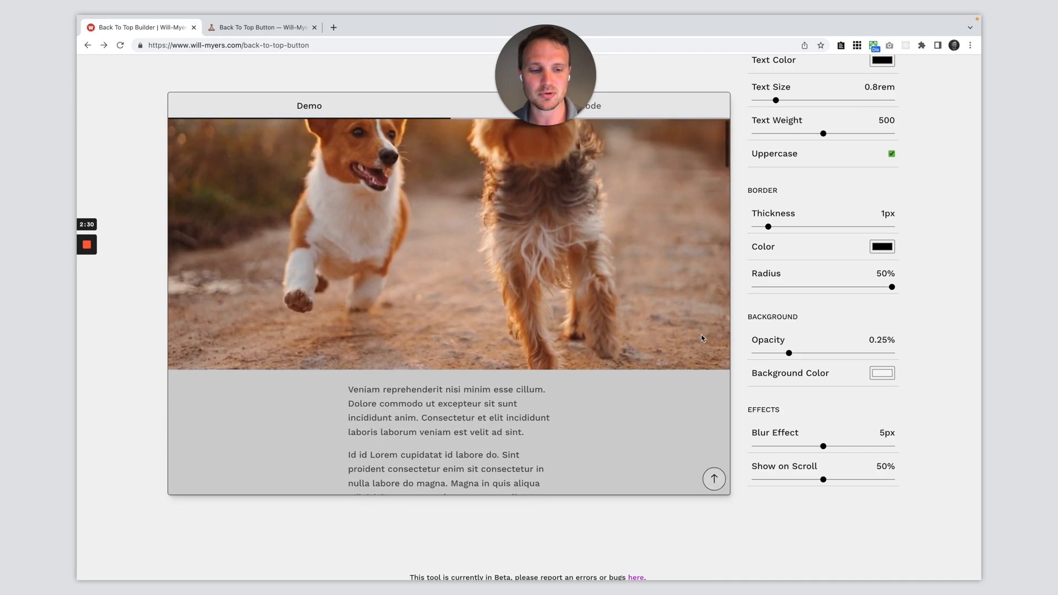
{"action": "scroll", "scroll_direction": "up", "scroll_amount": 3}
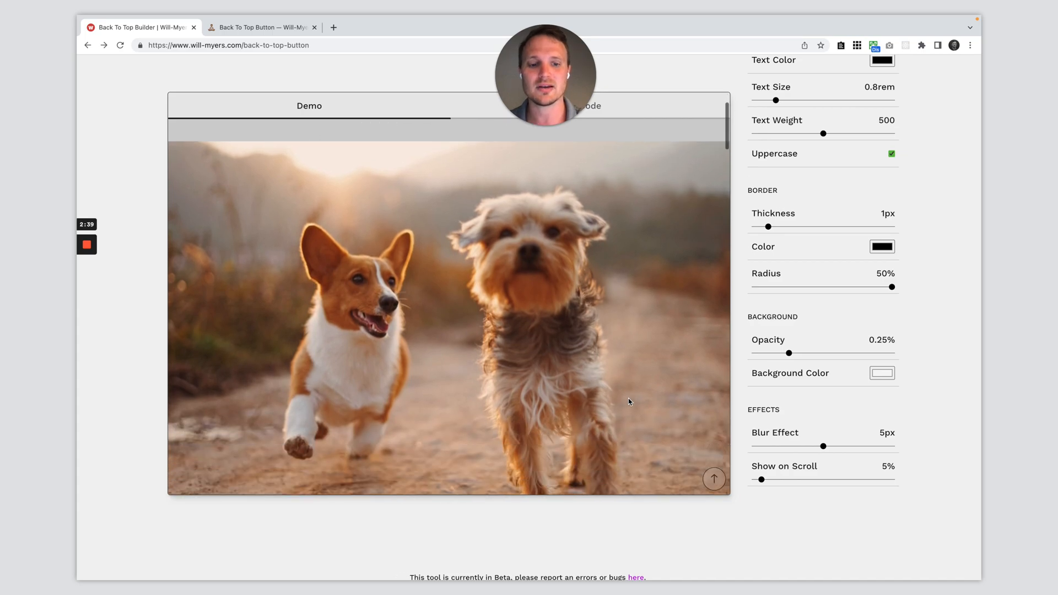
{"action": "scroll", "scroll_direction": "up", "scroll_amount": 3}
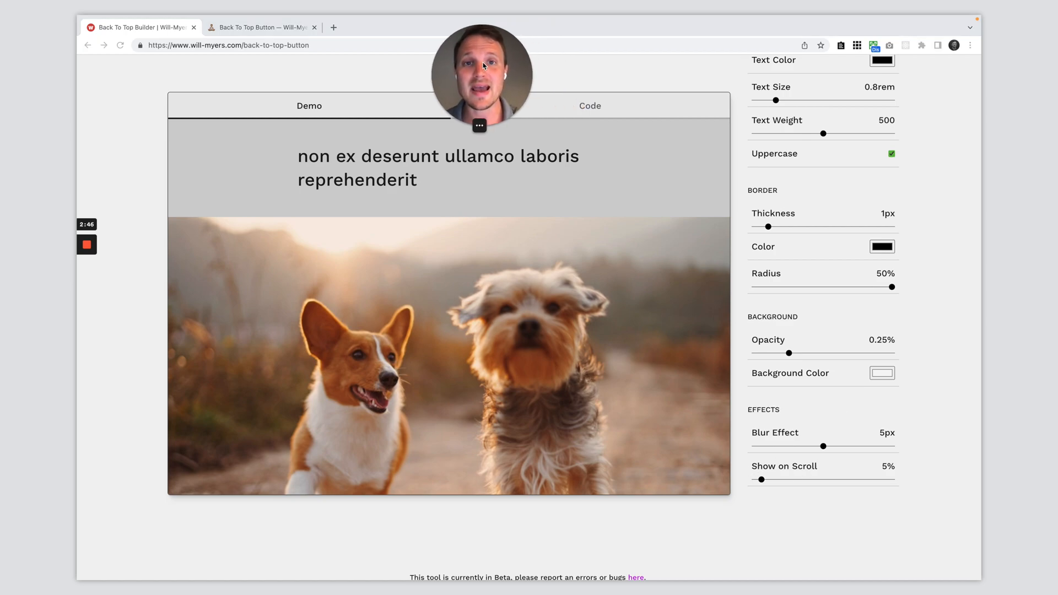
{"action": "mouse_move", "coordinate": [598, 111]}
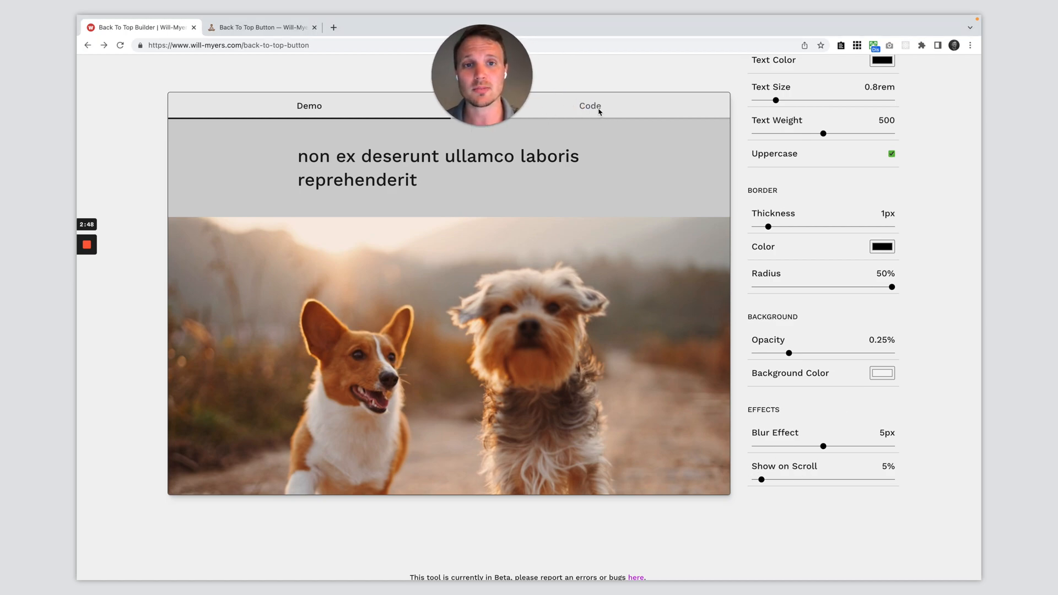
Copy the generated CSS from the builder's Code view
{"action": "left_click", "coordinate": [589, 106]}
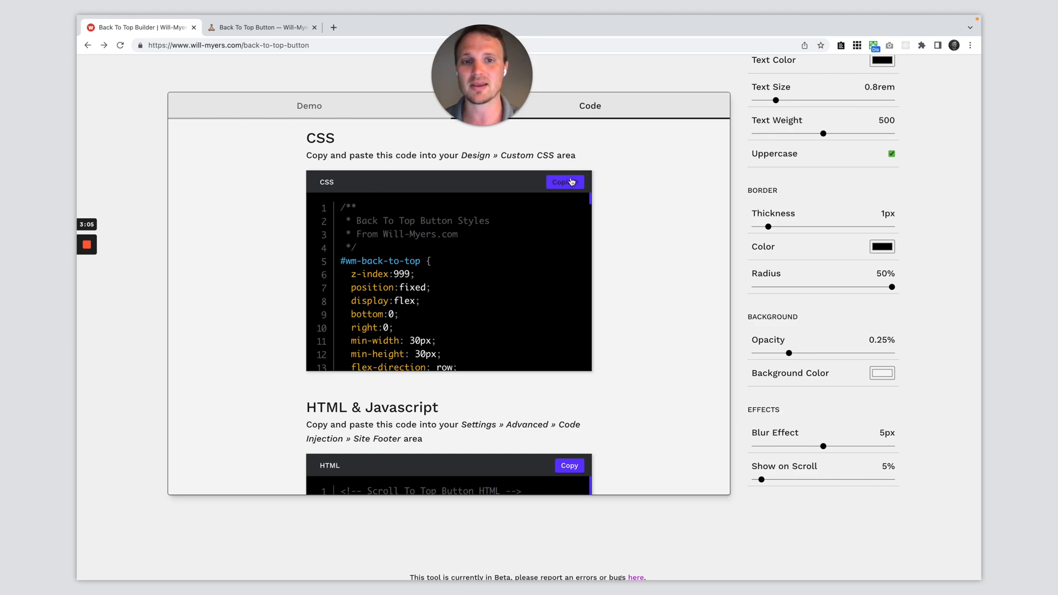
{"action": "left_click", "coordinate": [564, 182]}
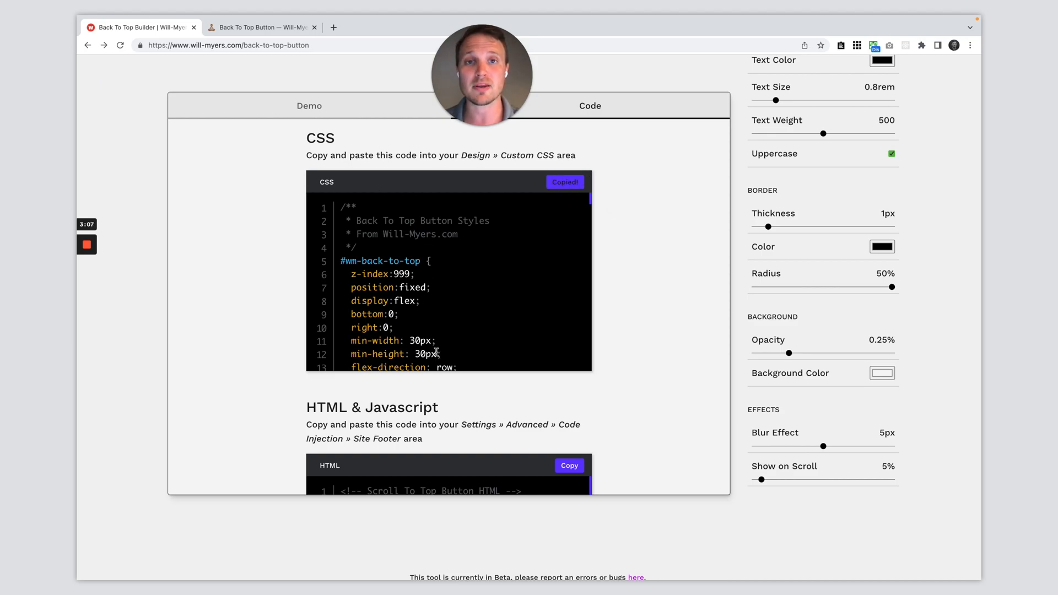
{"action": "mouse_move", "coordinate": [682, 157]}
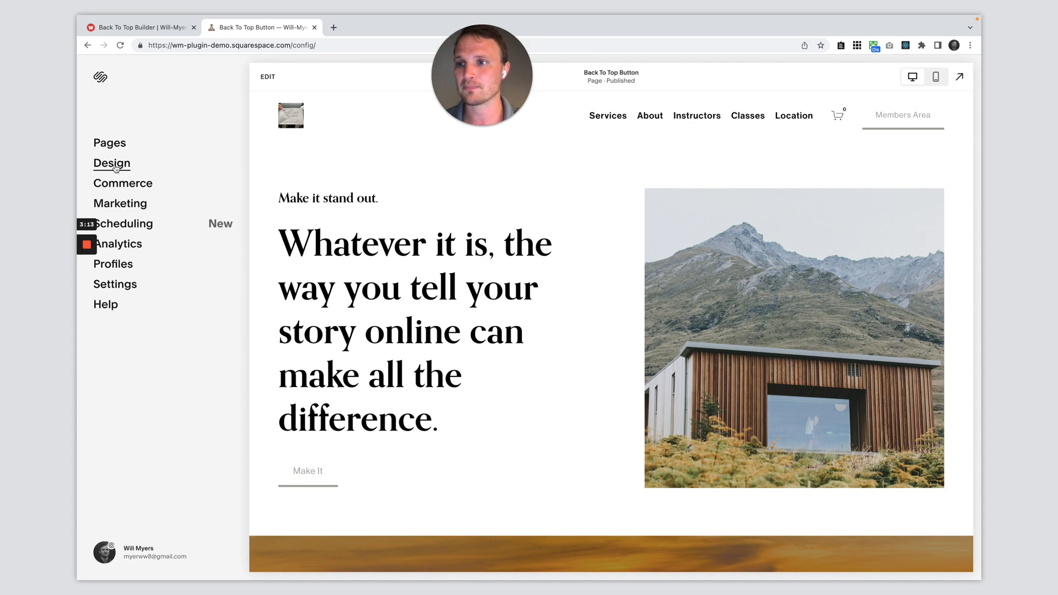
Paste the button CSS into Design > Custom CSS, save it and return to the builder
{"action": "left_click", "coordinate": [111, 163]}
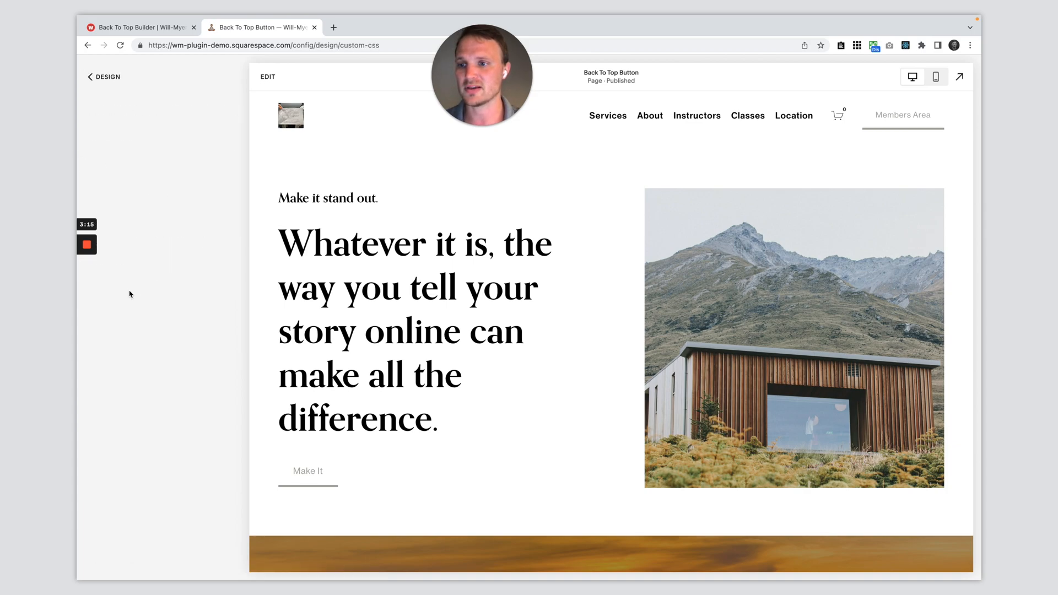
{"action": "left_click", "coordinate": [107, 76]}
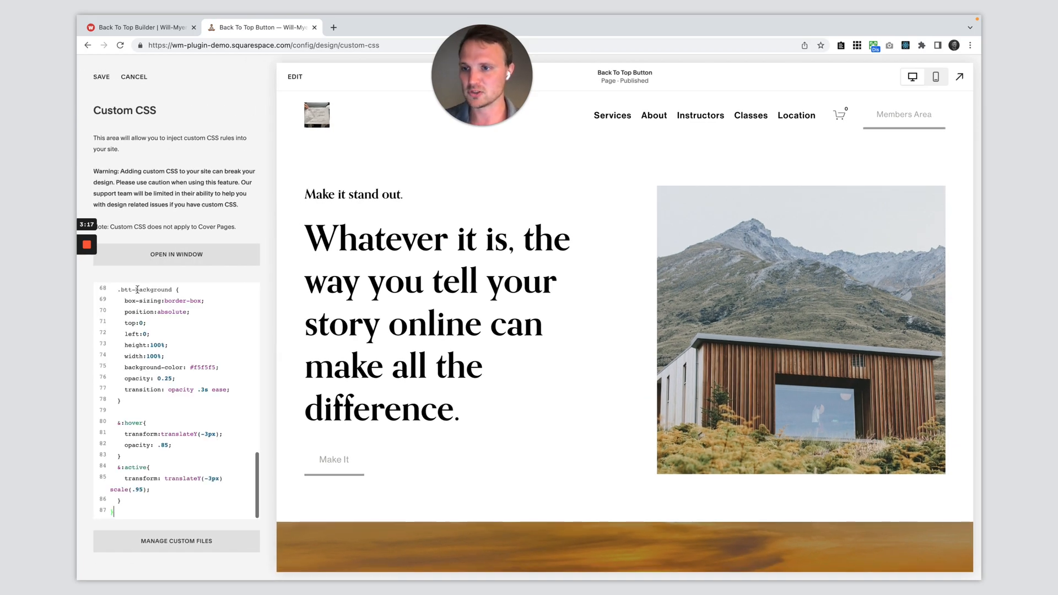
{"action": "left_click", "coordinate": [100, 76]}
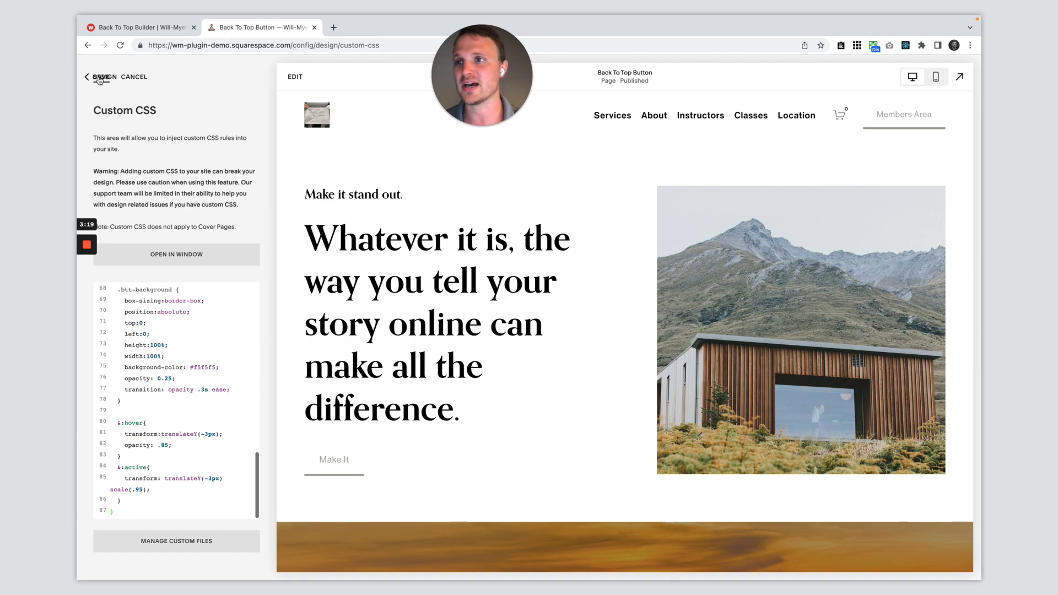
{"action": "left_click", "coordinate": [89, 77]}
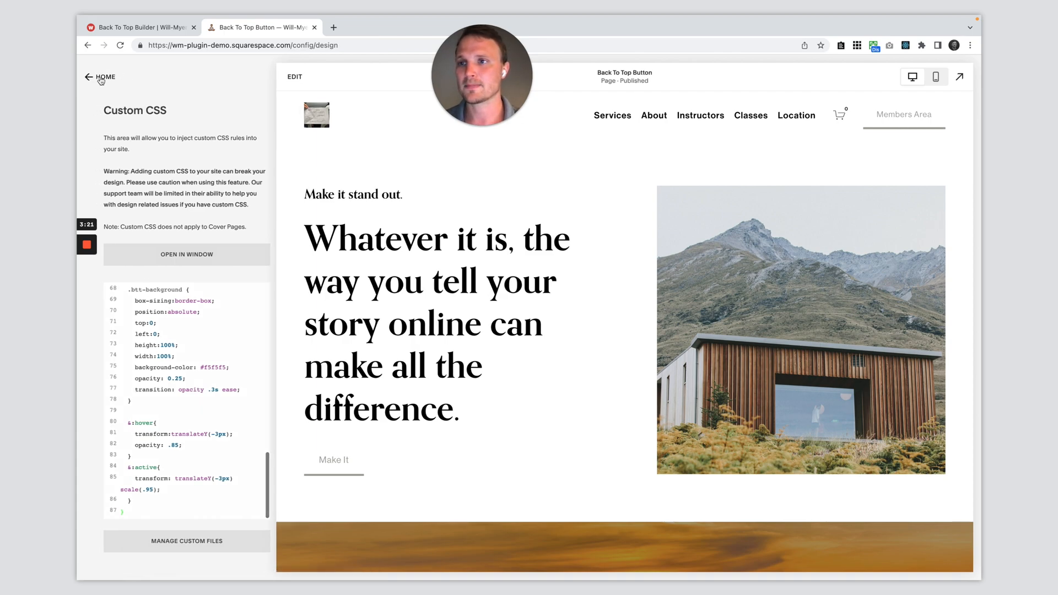
{"action": "left_click", "coordinate": [138, 53]}
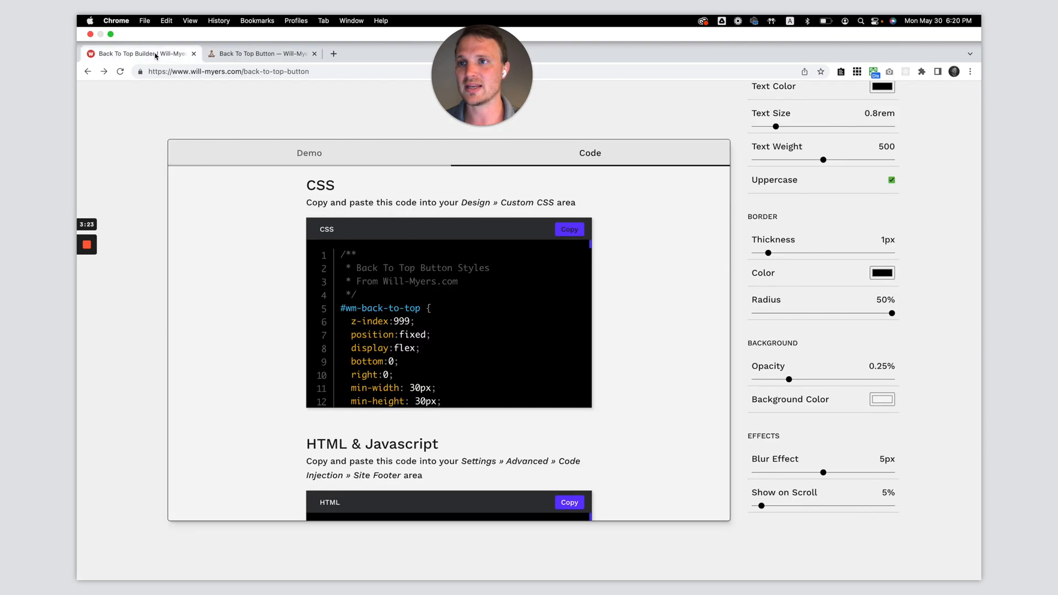
Copy the HTML & Javascript snippet and go back to the Squarespace editor
{"action": "scroll", "scroll_direction": "down", "scroll_amount": 3}
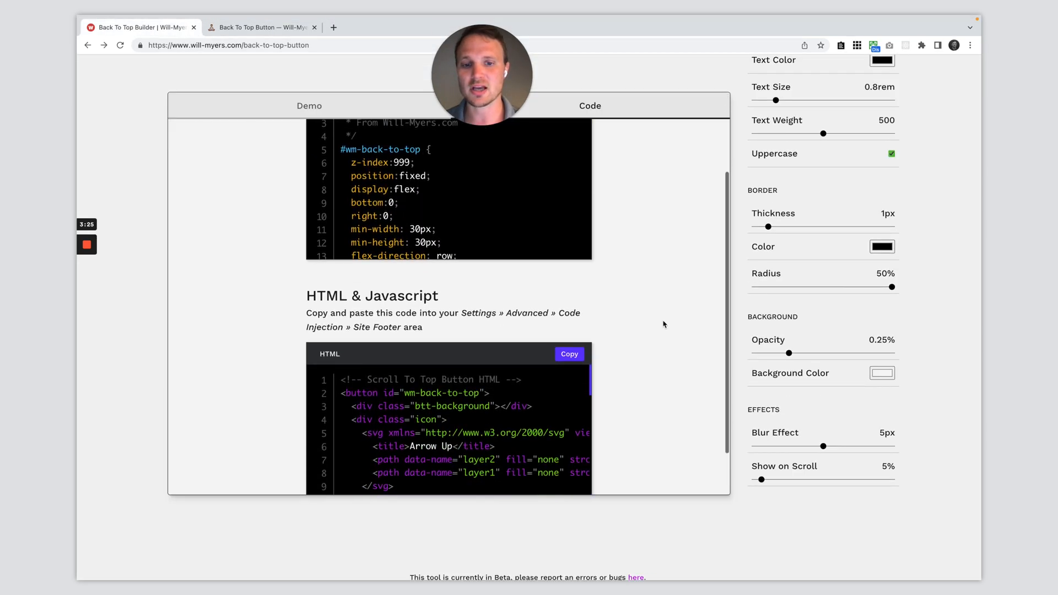
{"action": "scroll", "scroll_direction": "down", "scroll_amount": 3}
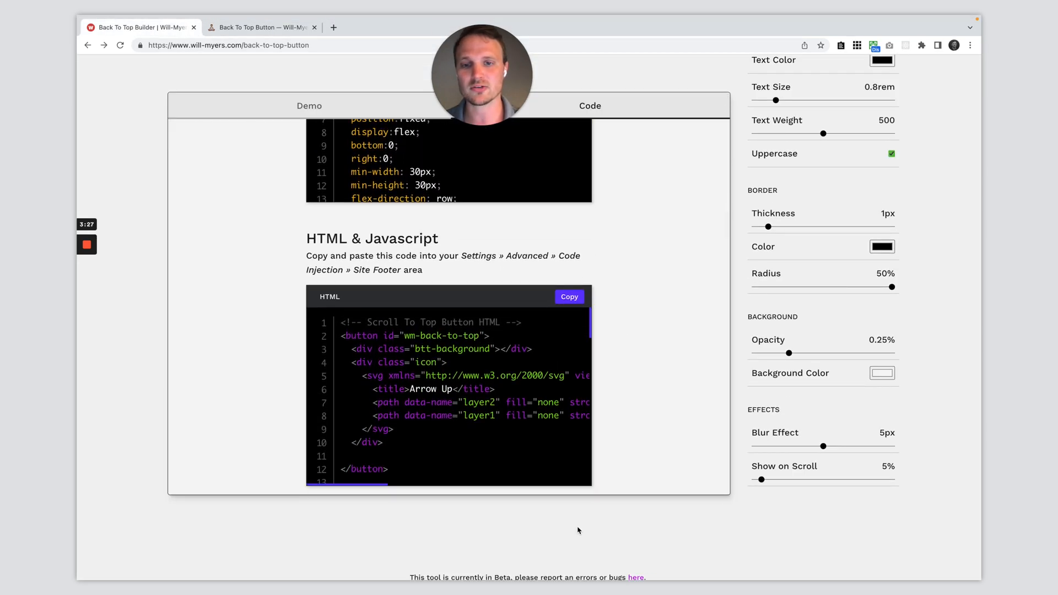
{"action": "mouse_move", "coordinate": [641, 299]}
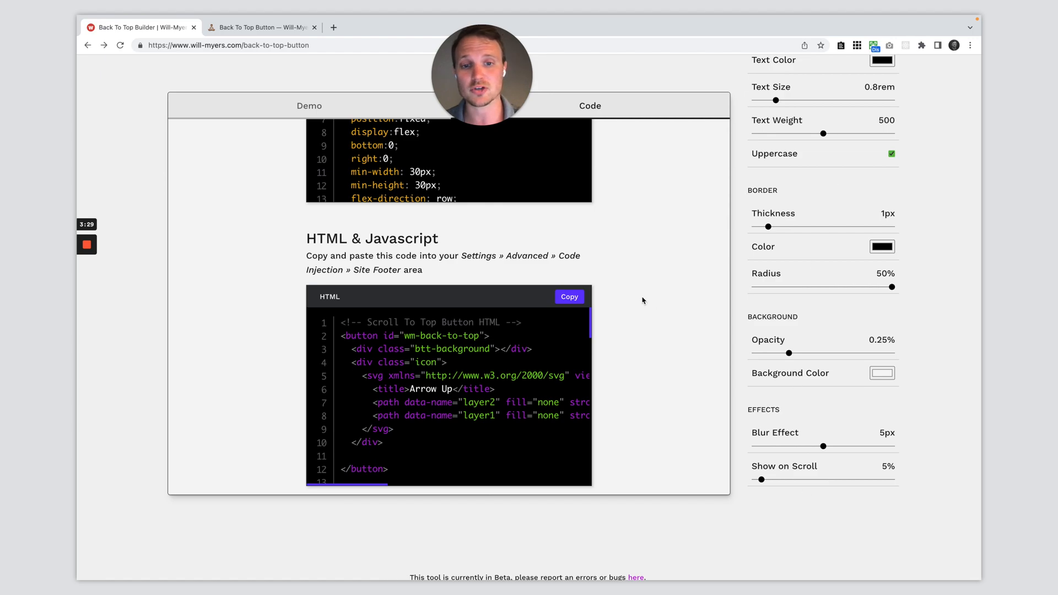
{"action": "left_click", "coordinate": [568, 296]}
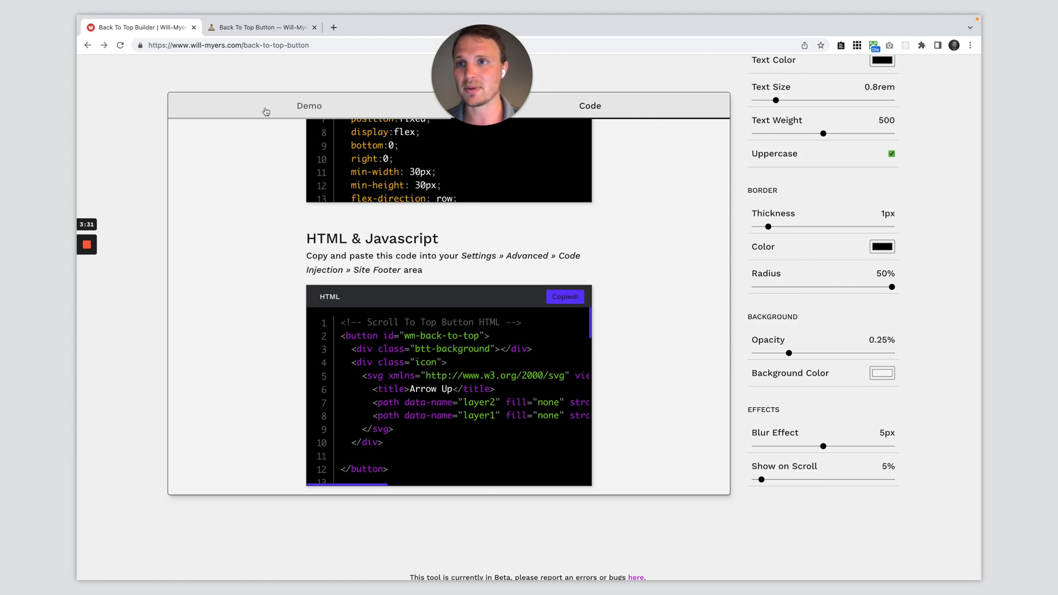
{"action": "left_click", "coordinate": [260, 26]}
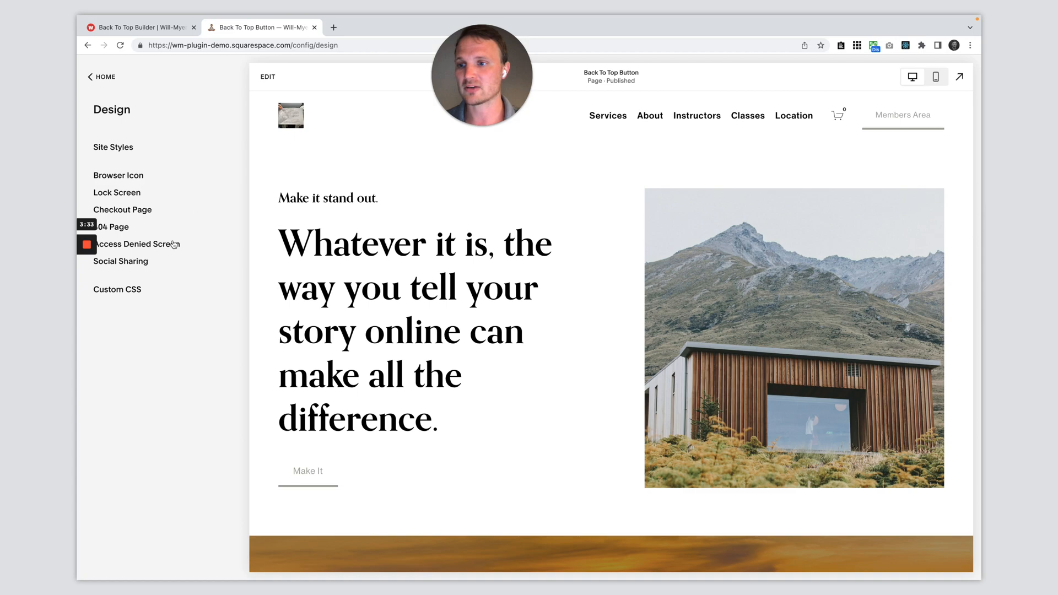
Paste the snippet into Settings > Advanced > Code Injection footer and save
{"action": "left_click", "coordinate": [100, 77]}
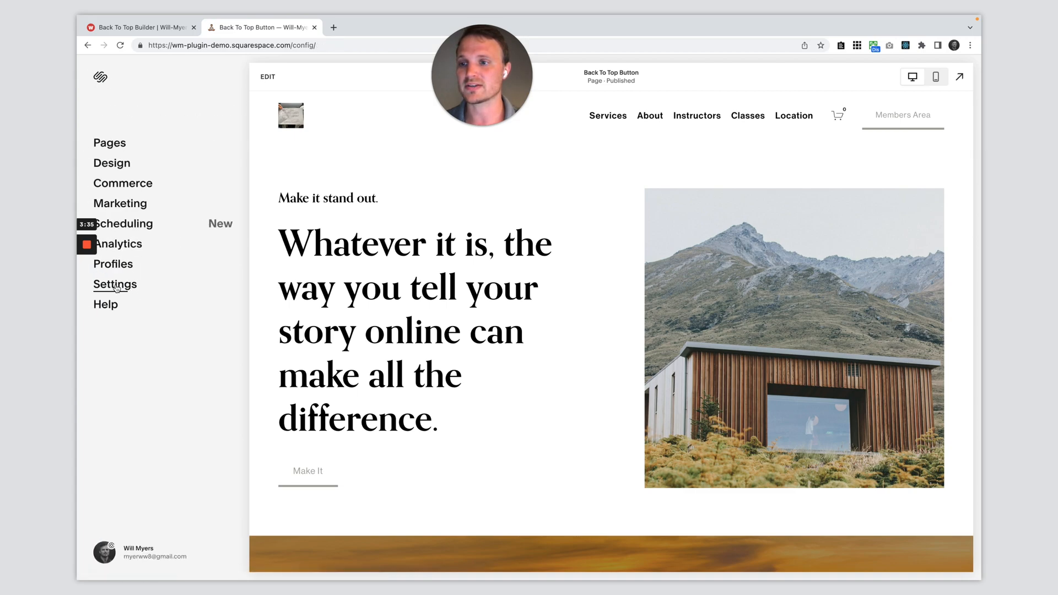
{"action": "left_click", "coordinate": [115, 285]}
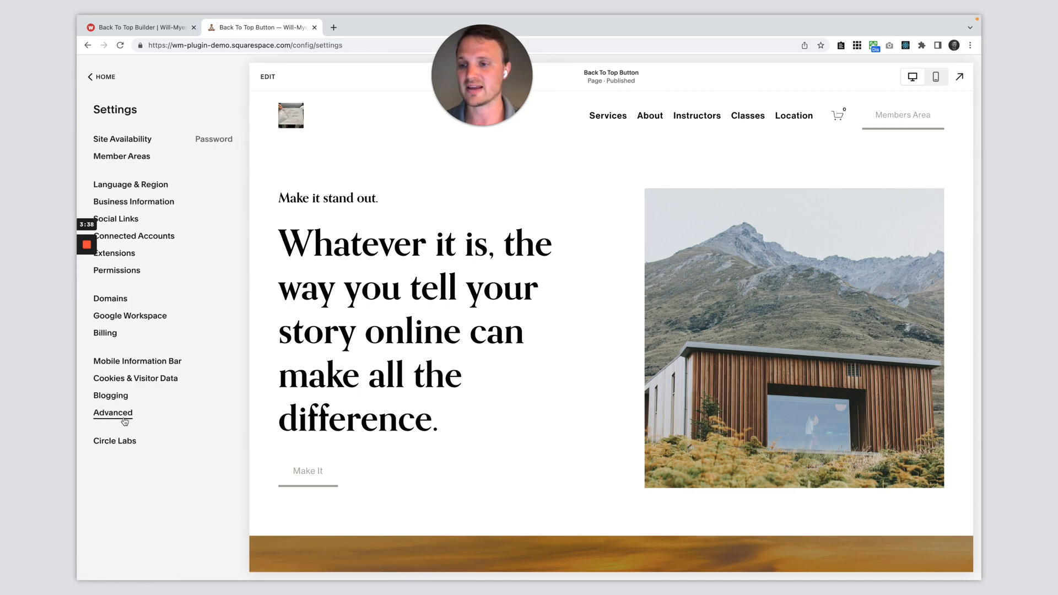
{"action": "left_click", "coordinate": [113, 412]}
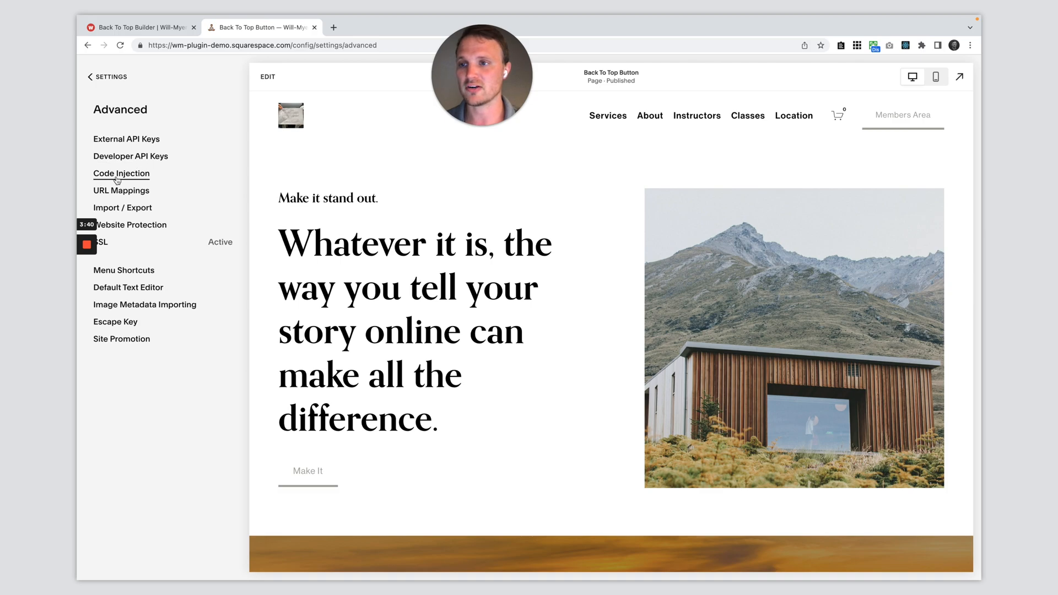
{"action": "left_click", "coordinate": [121, 173]}
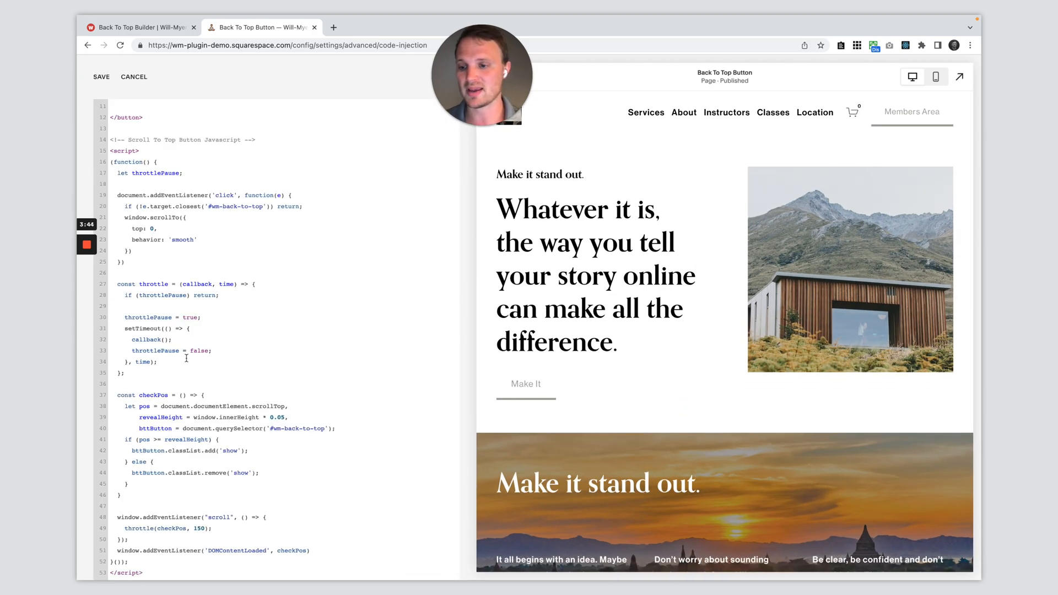
{"action": "left_click", "coordinate": [101, 76]}
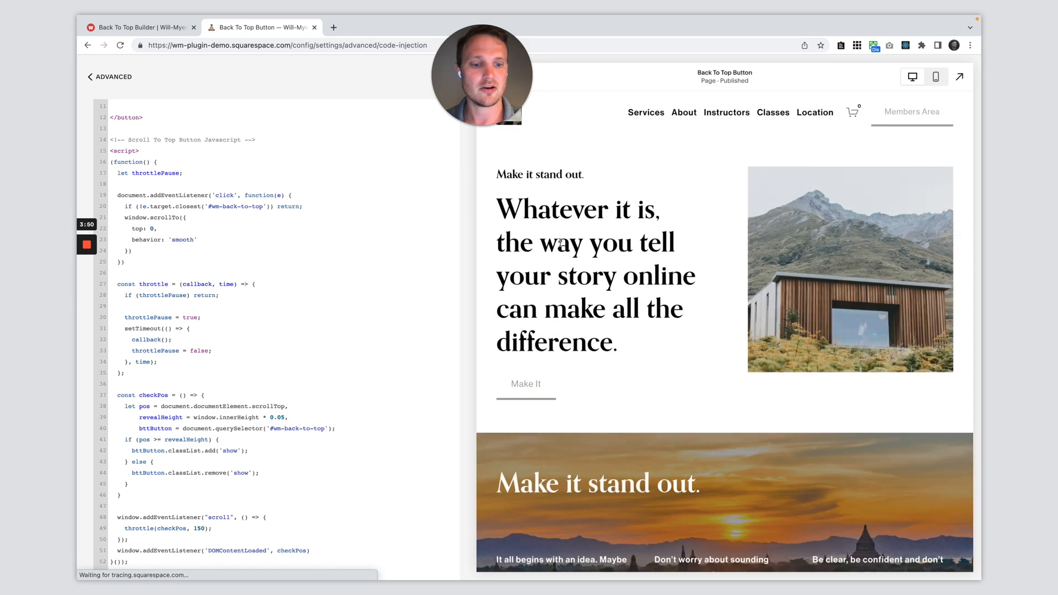
{"action": "scroll", "scroll_direction": "down", "scroll_amount": 3}
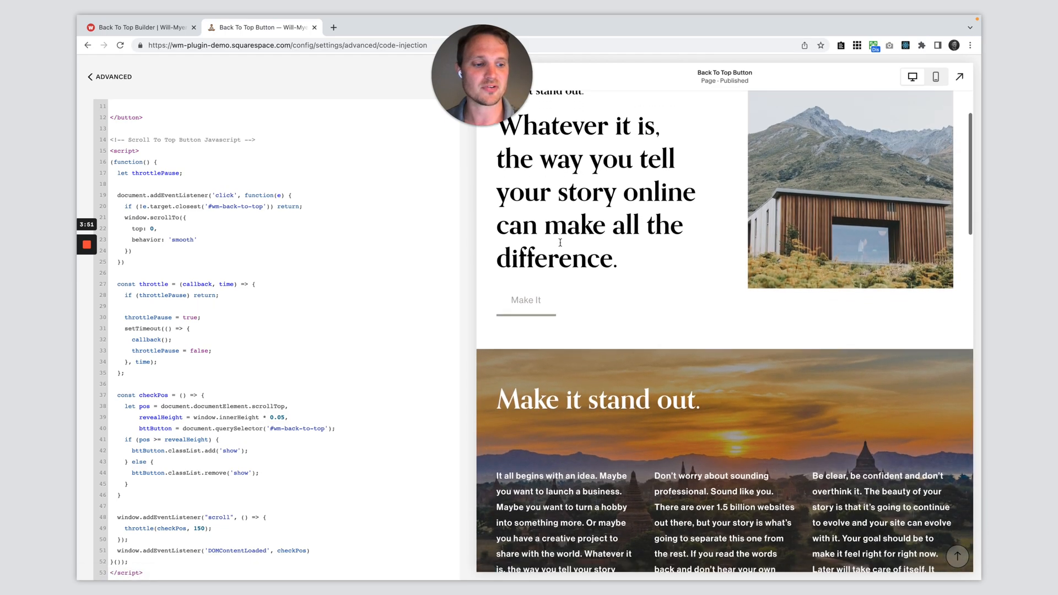
{"action": "scroll", "scroll_direction": "up", "scroll_amount": 3}
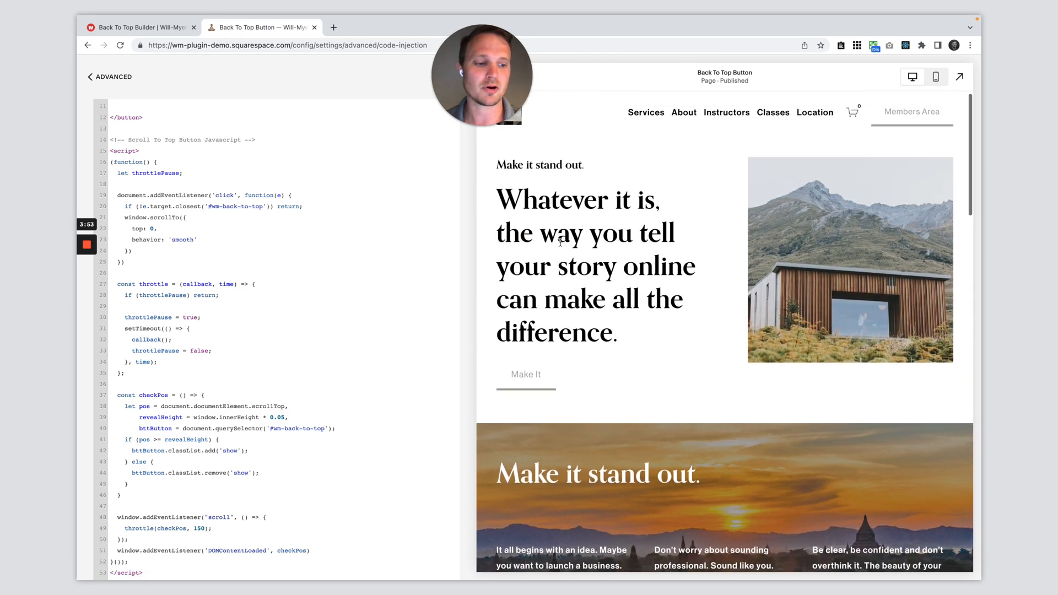
{"action": "scroll", "scroll_direction": "down", "scroll_amount": 3}
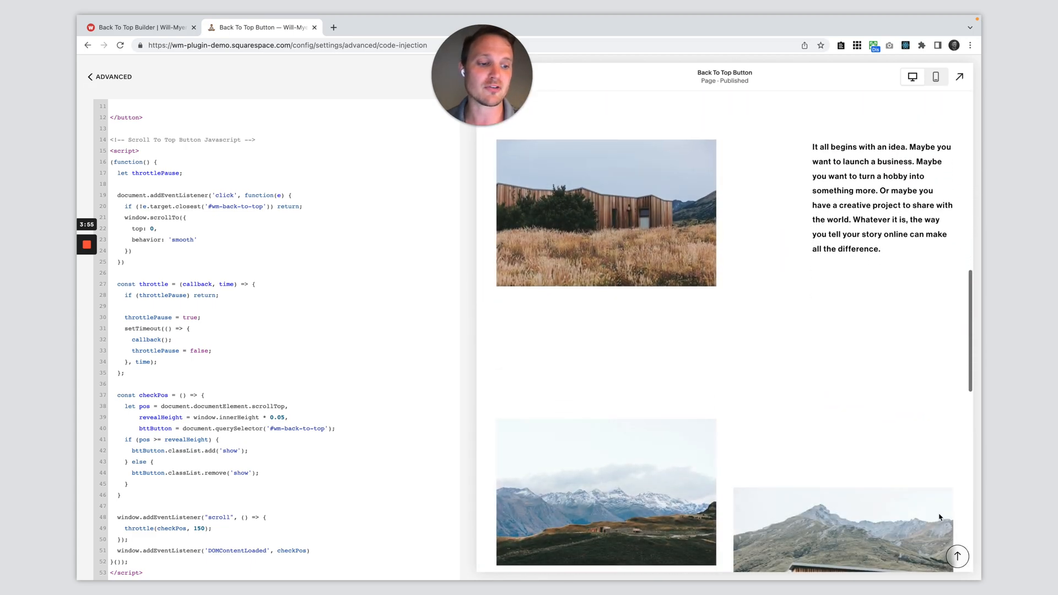
{"action": "scroll", "scroll_direction": "up", "scroll_amount": 3}
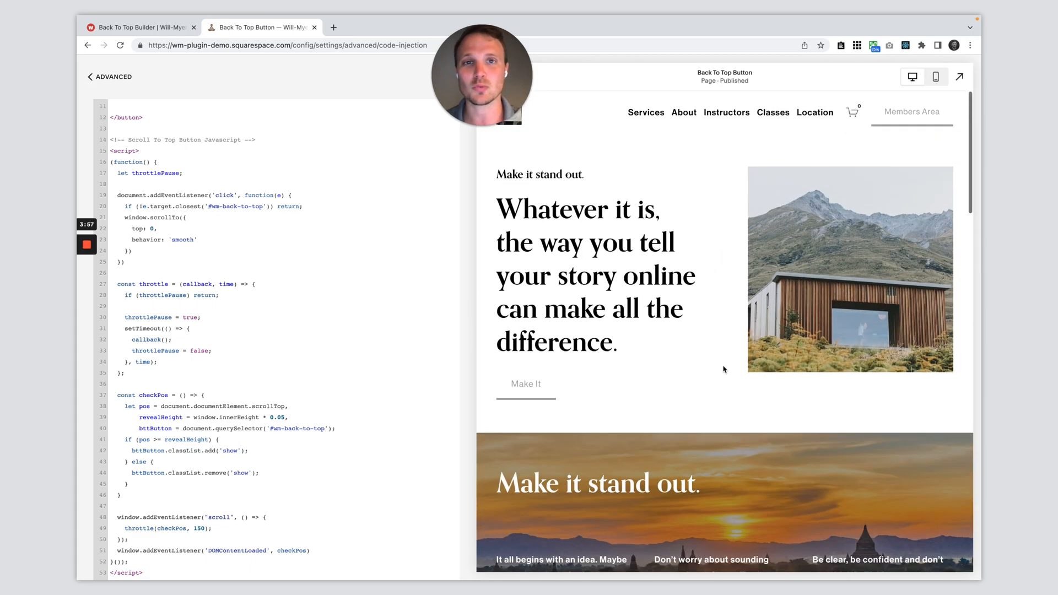
{"action": "scroll", "scroll_direction": "down", "scroll_amount": 3}
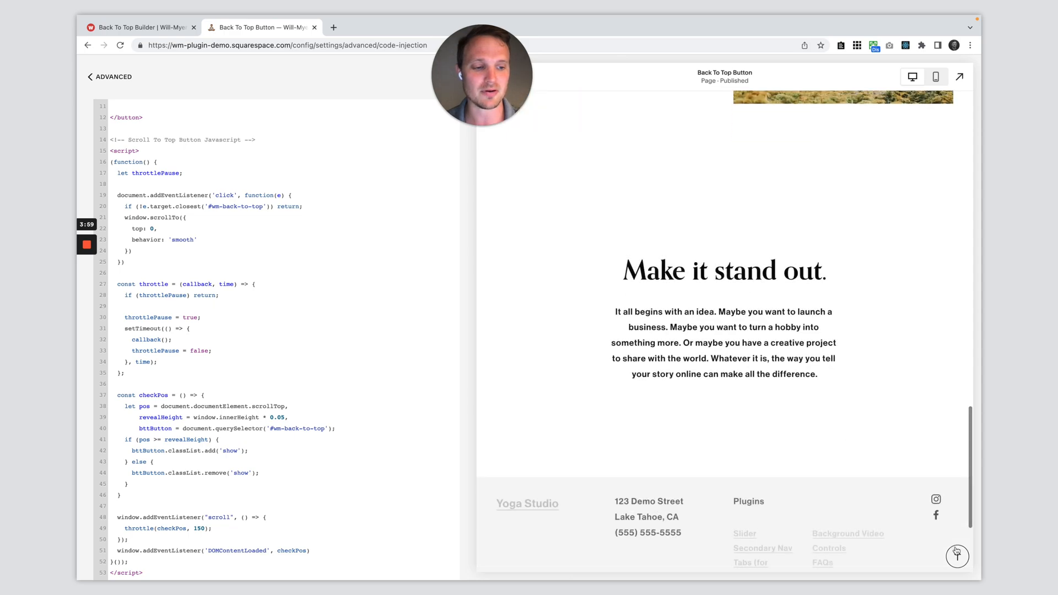
{"action": "scroll", "scroll_direction": "up", "scroll_amount": 3}
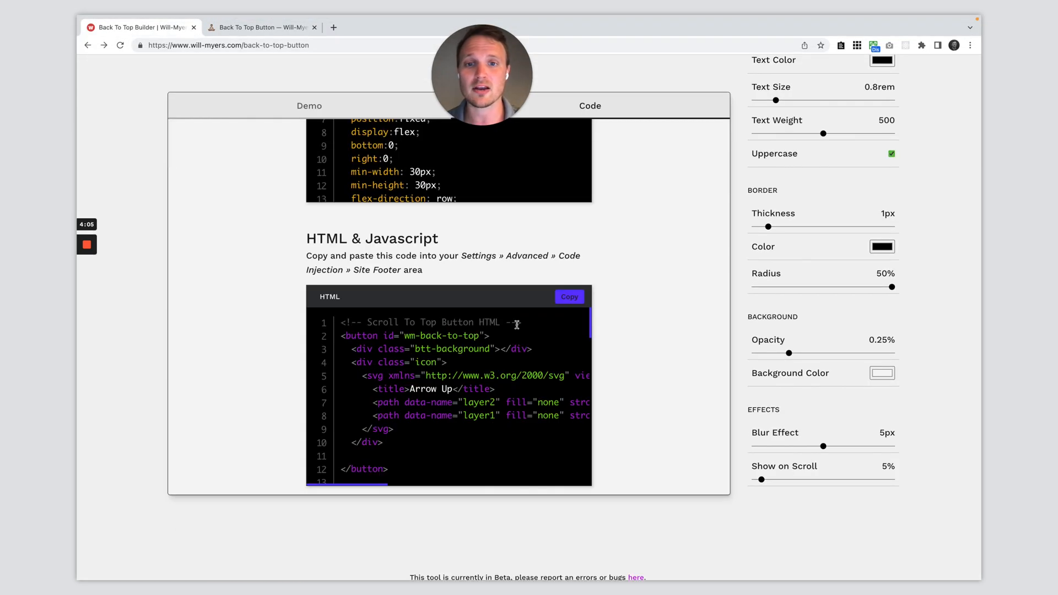
{"action": "scroll", "scroll_direction": "down", "scroll_amount": 3}
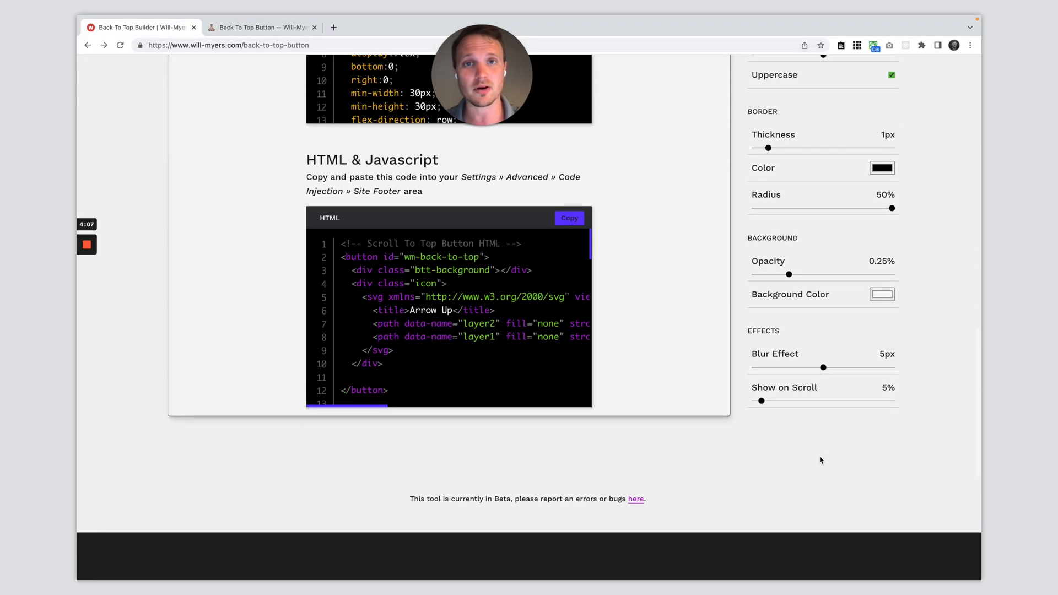
{"action": "left_click", "coordinate": [636, 498]}
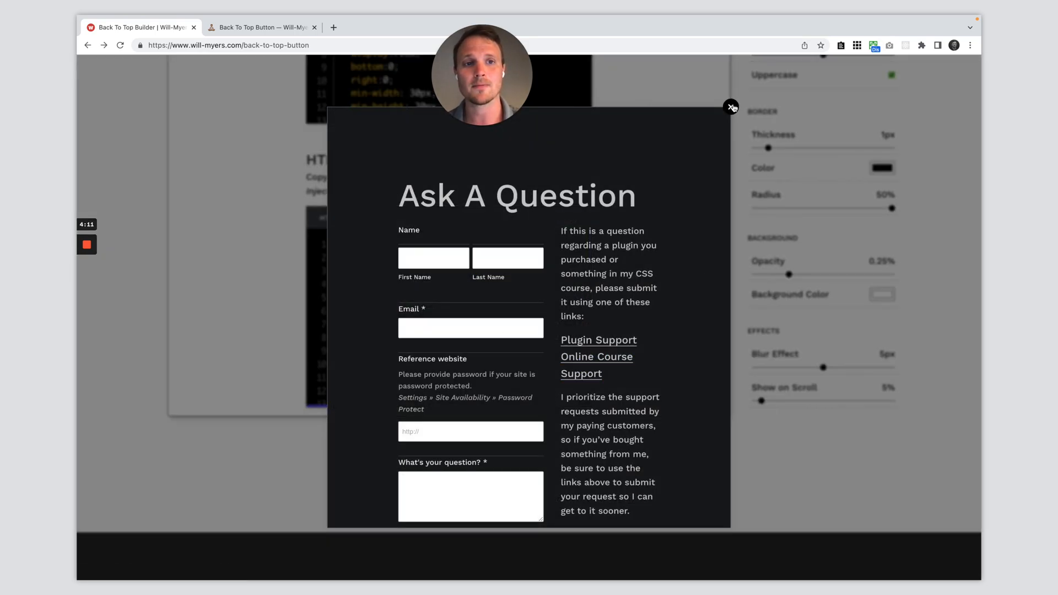
{"action": "left_click", "coordinate": [732, 107]}
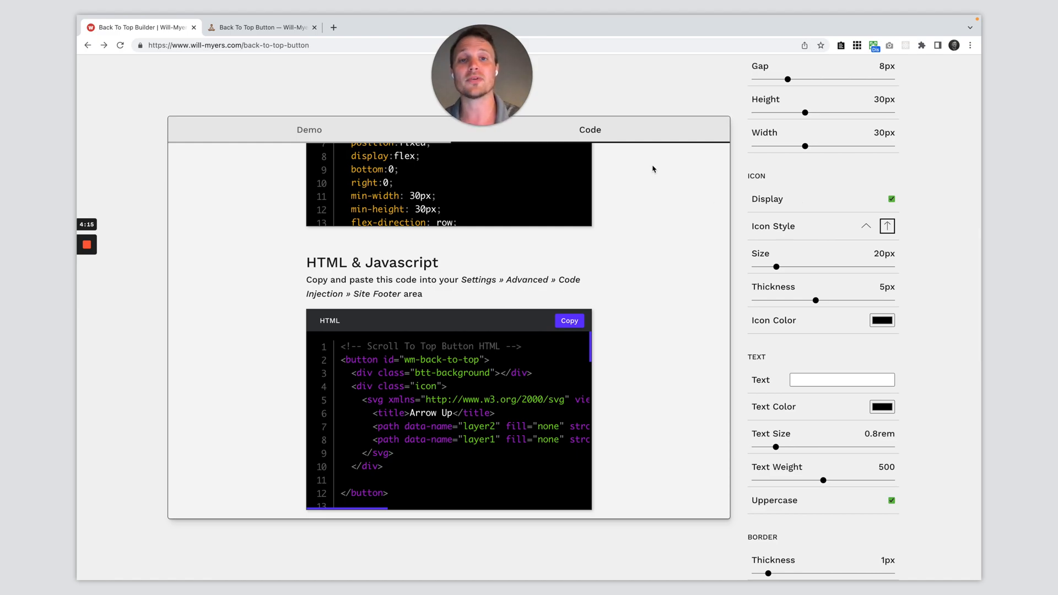
{"action": "left_click", "coordinate": [86, 245]}
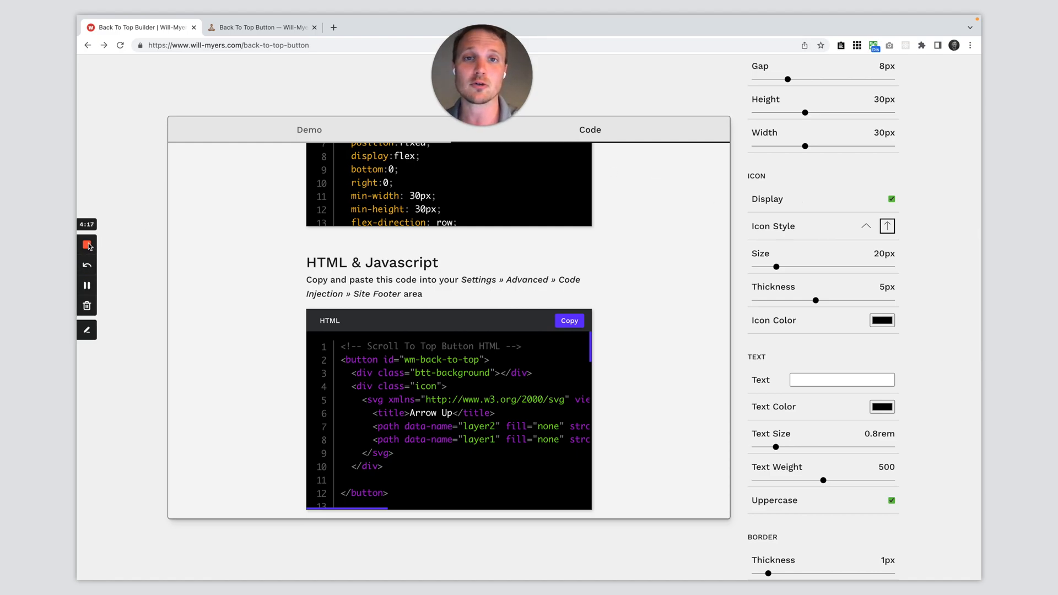